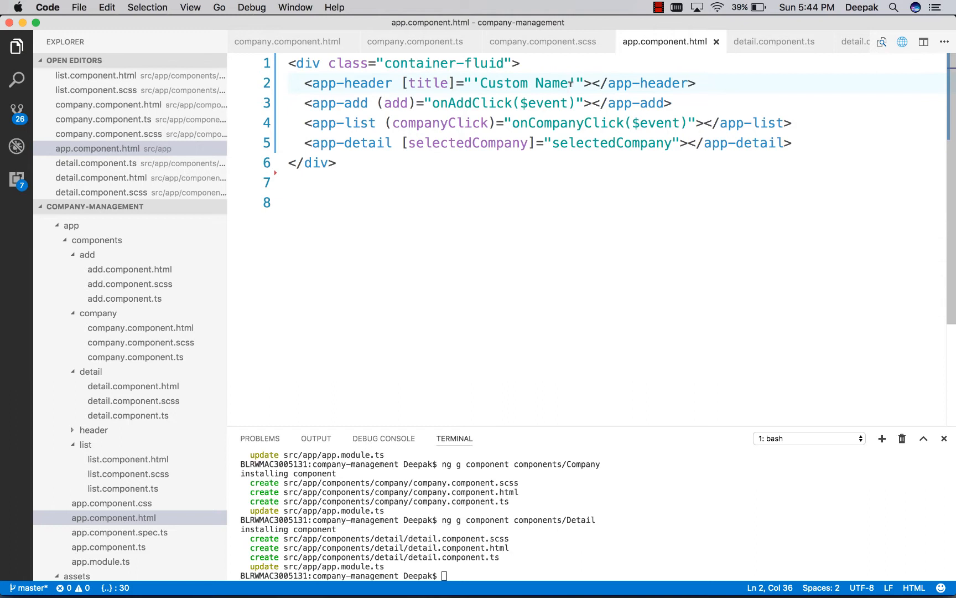
Replace 'Custom Name' in the app.component.html title binding with 'Company Management Console'
double_click(551, 83)
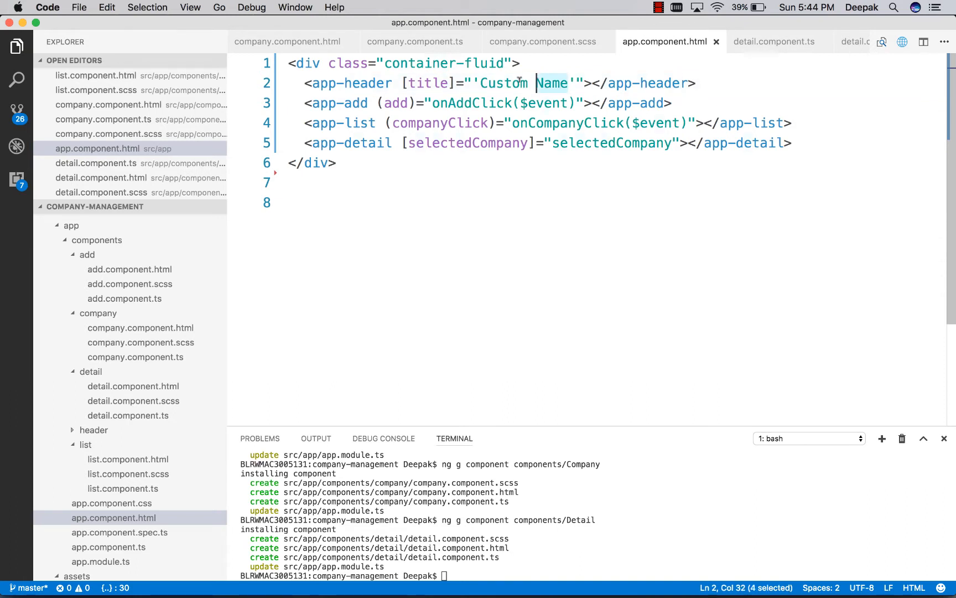
text(Com)
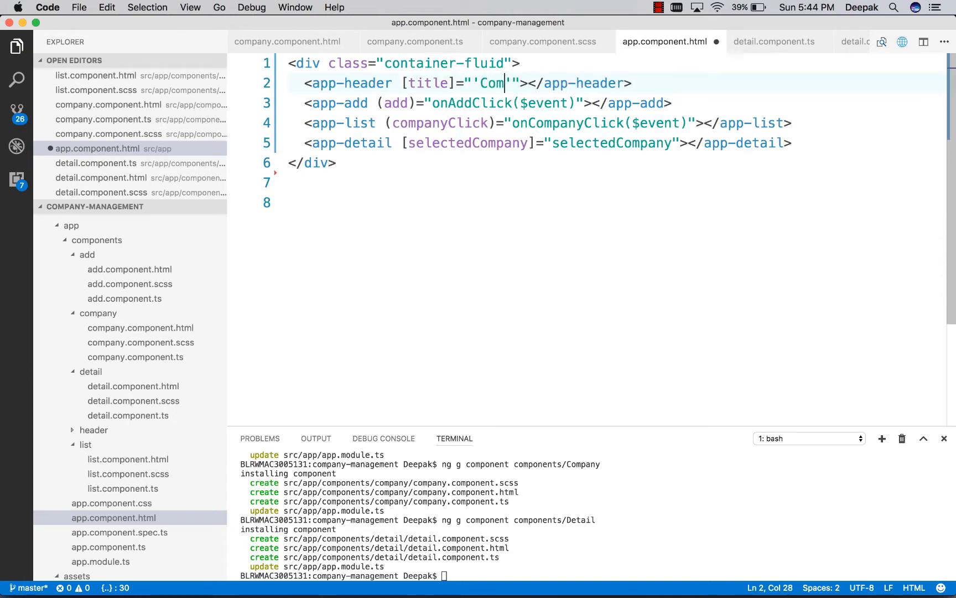
text(pany Management Conso)
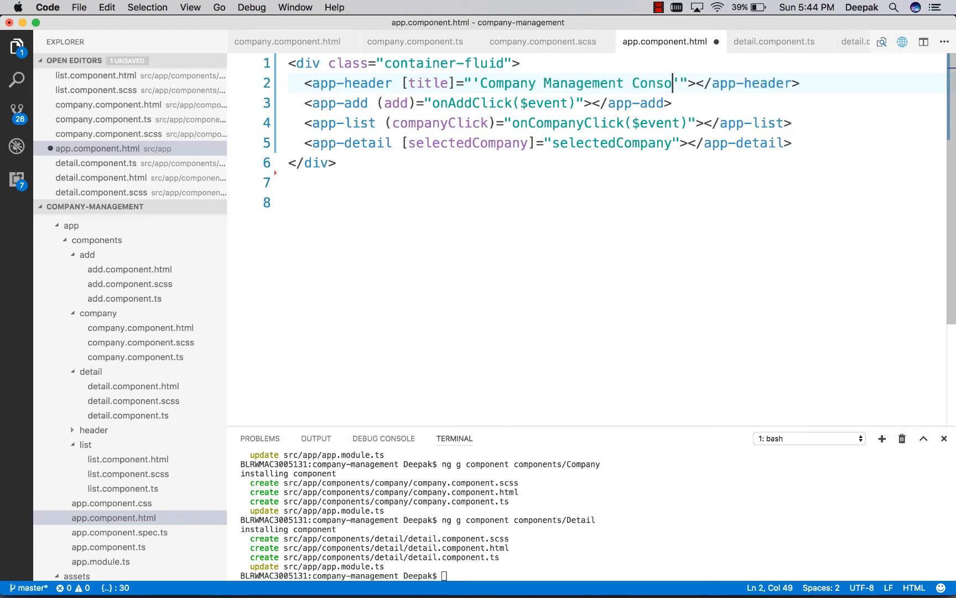
text(le)
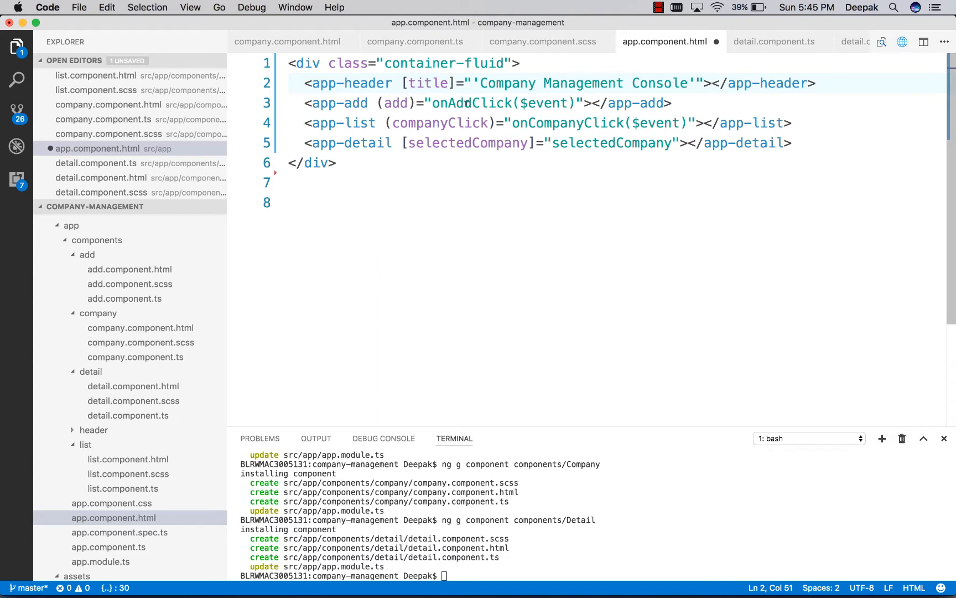
double_click(470, 102)
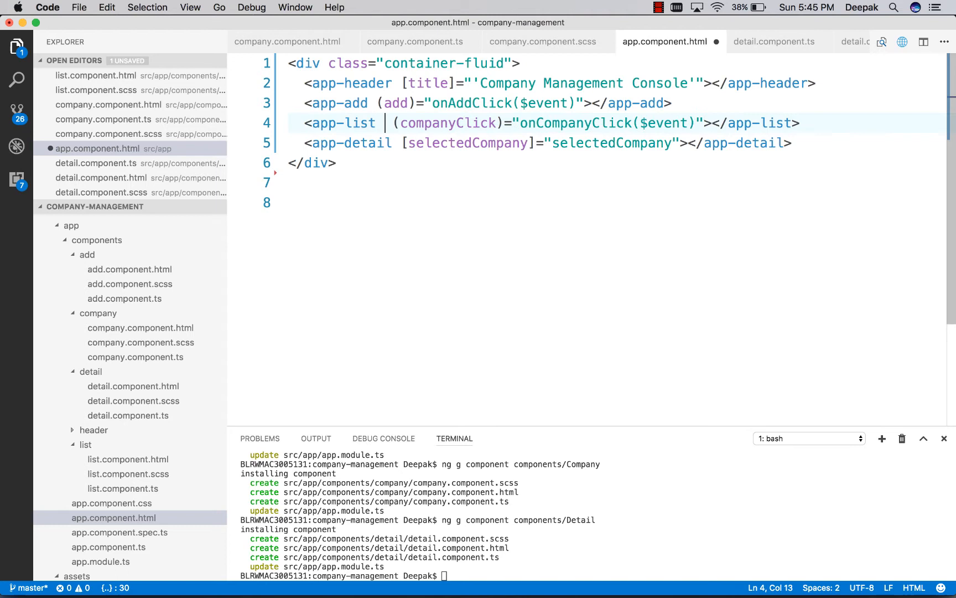
Add a #appList template reference to the <app-list> tag
text(#)
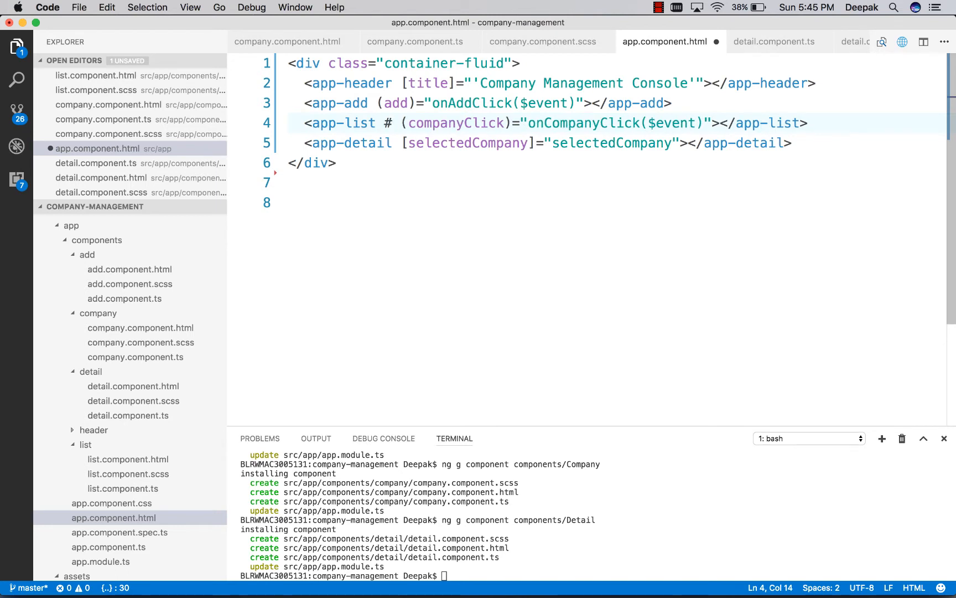
text(appL)
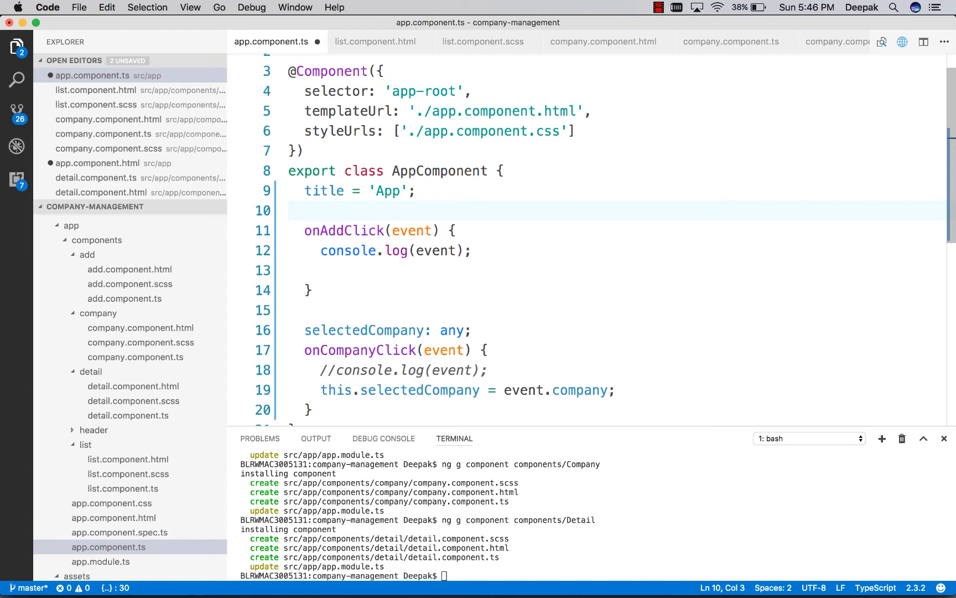
text(@ViewChild)
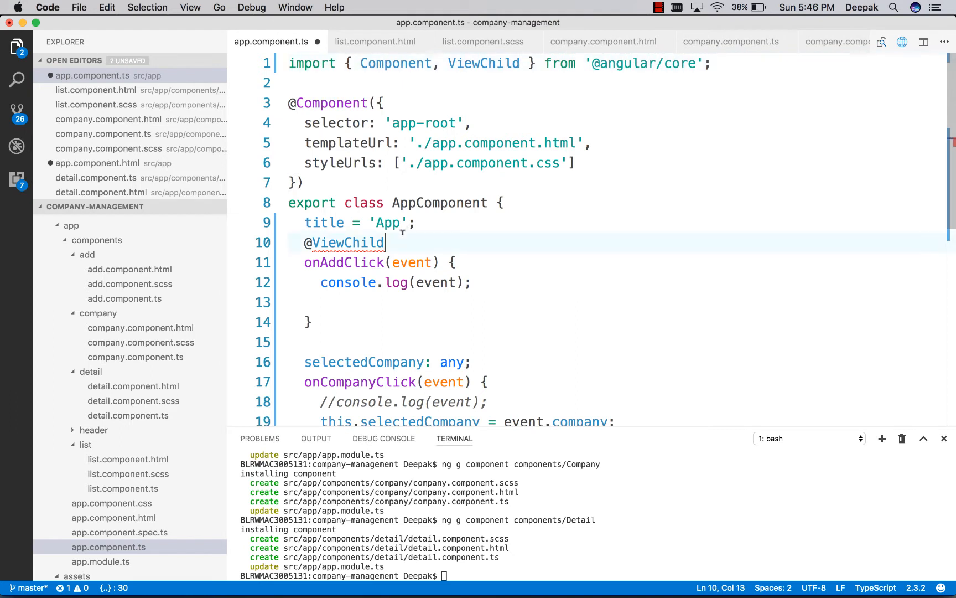
text(())
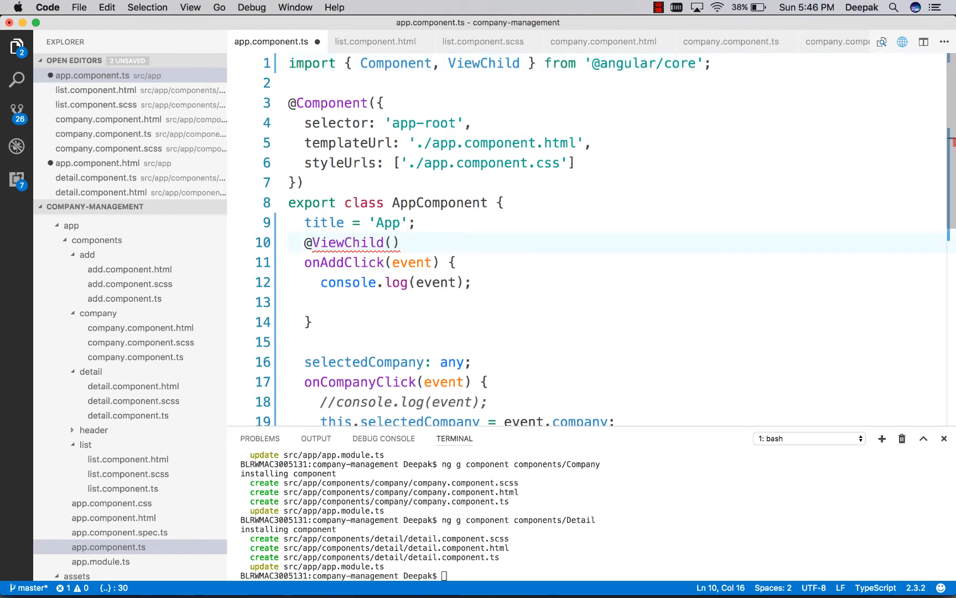
key(Backspace)
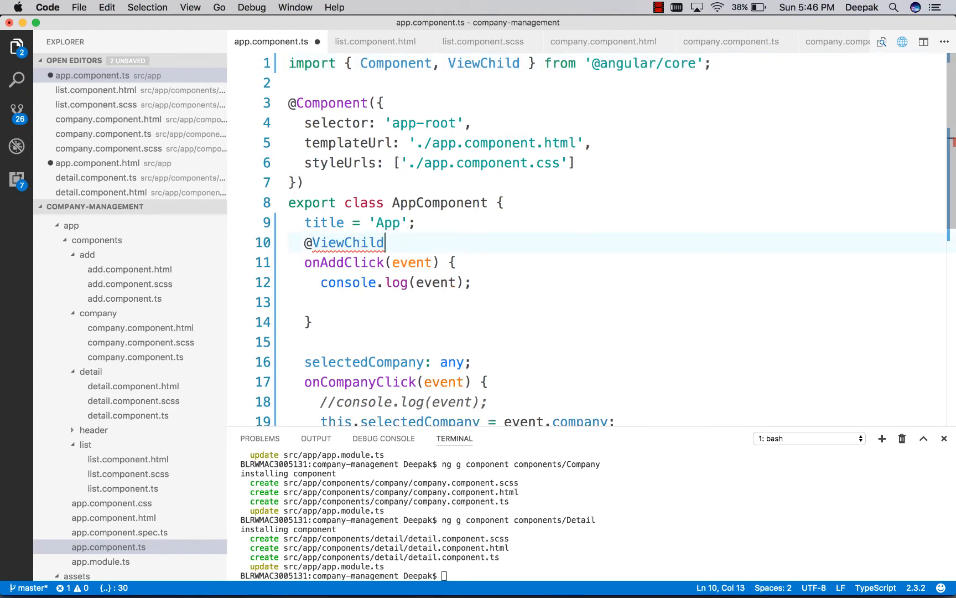
text(())
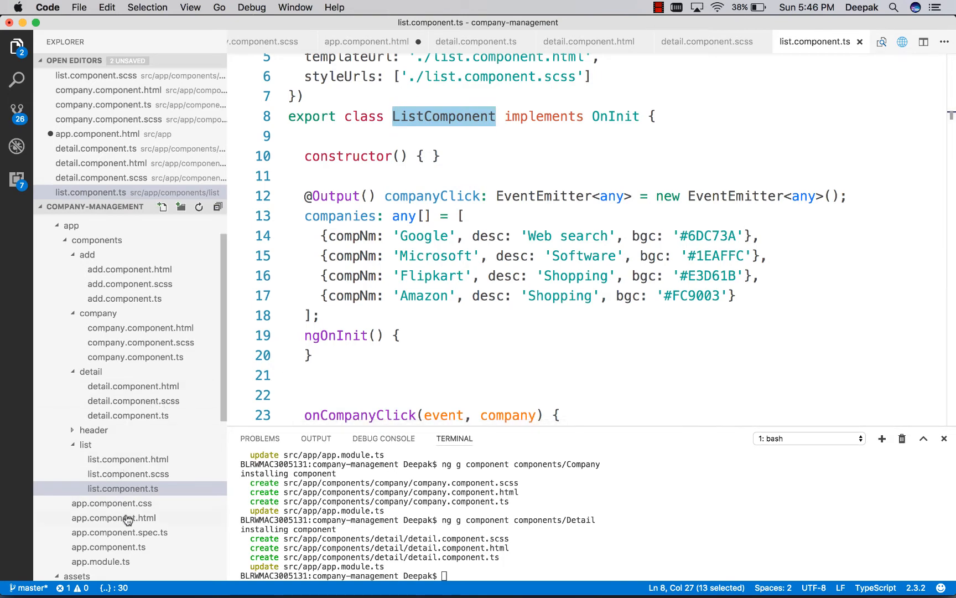
click(109, 546)
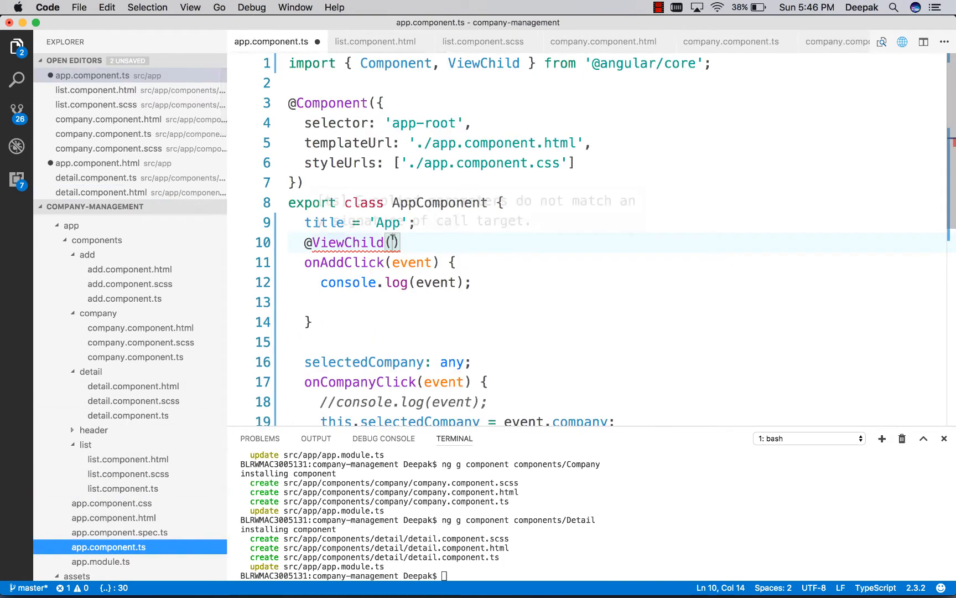
text(ListComponent)
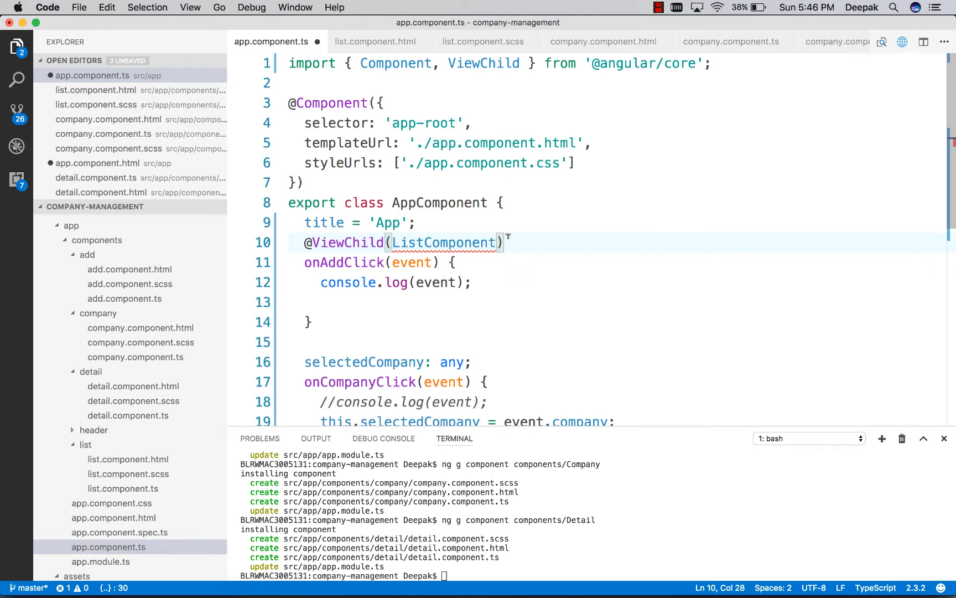
text(#ap)
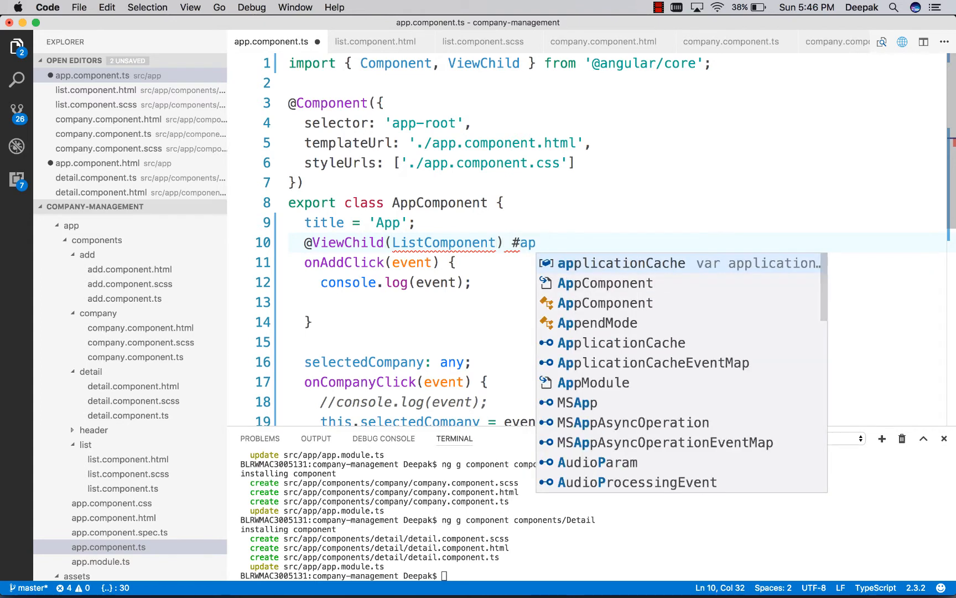
text(pList:)
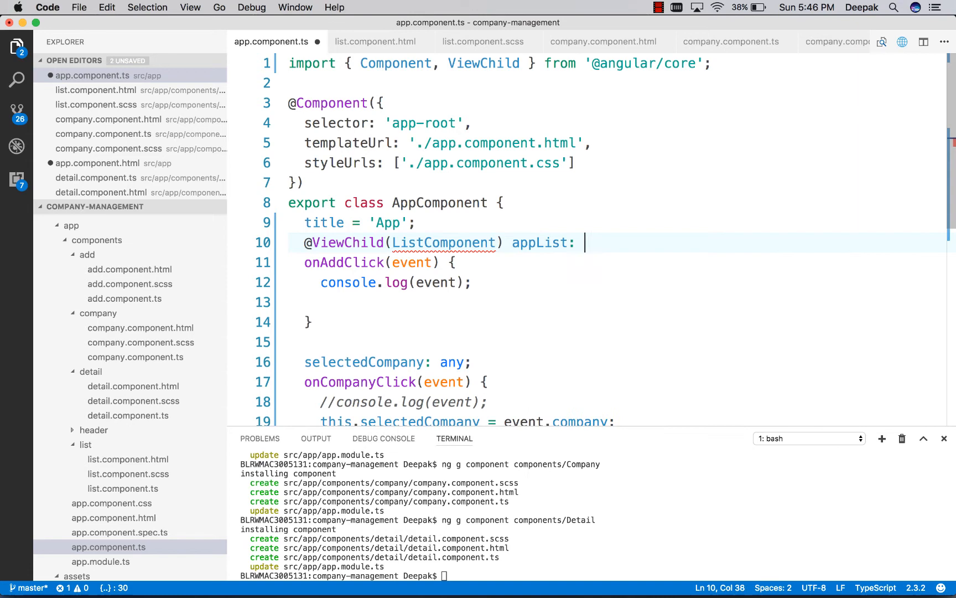
text(ListComponent;)
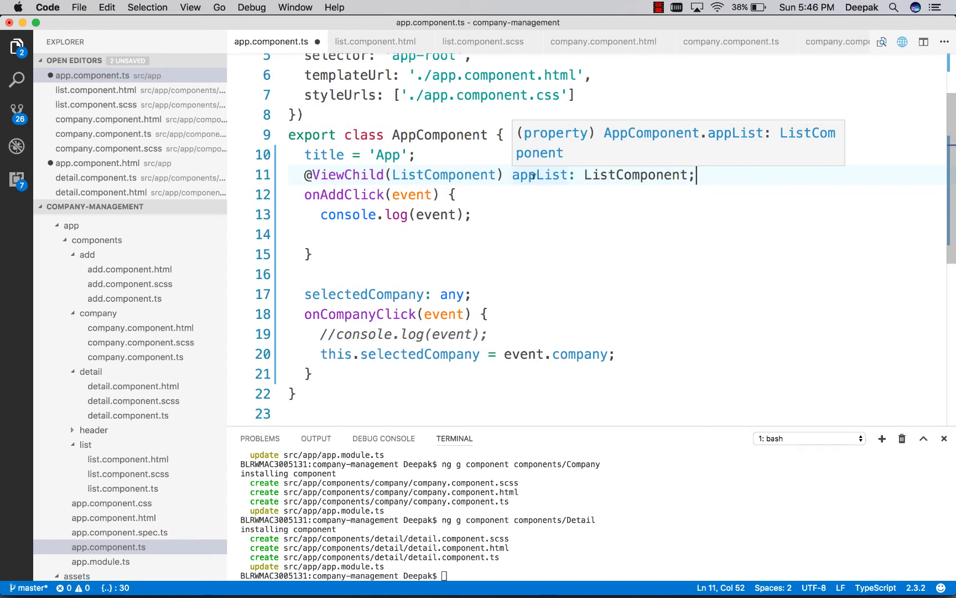
double_click(538, 175)
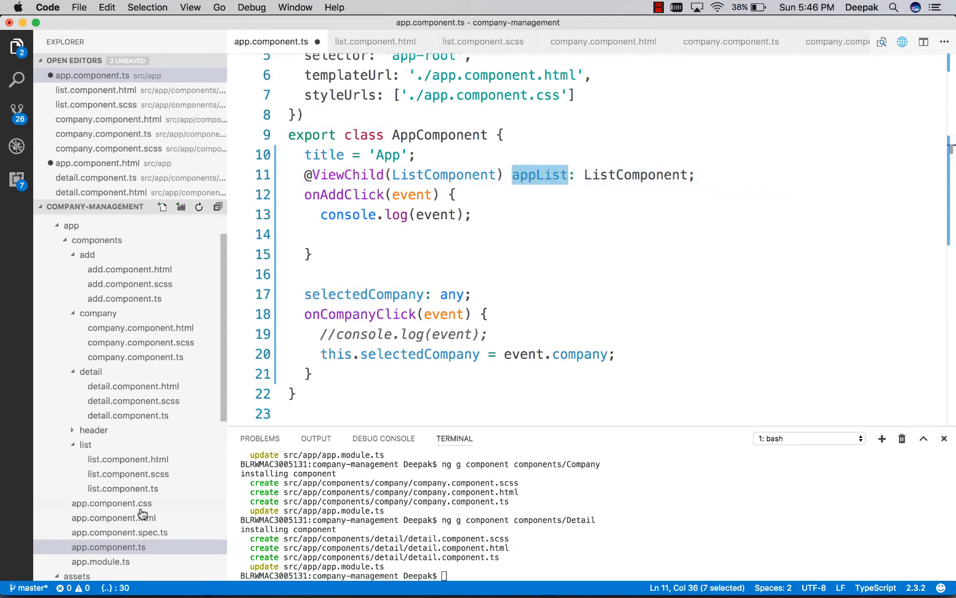
click(112, 518)
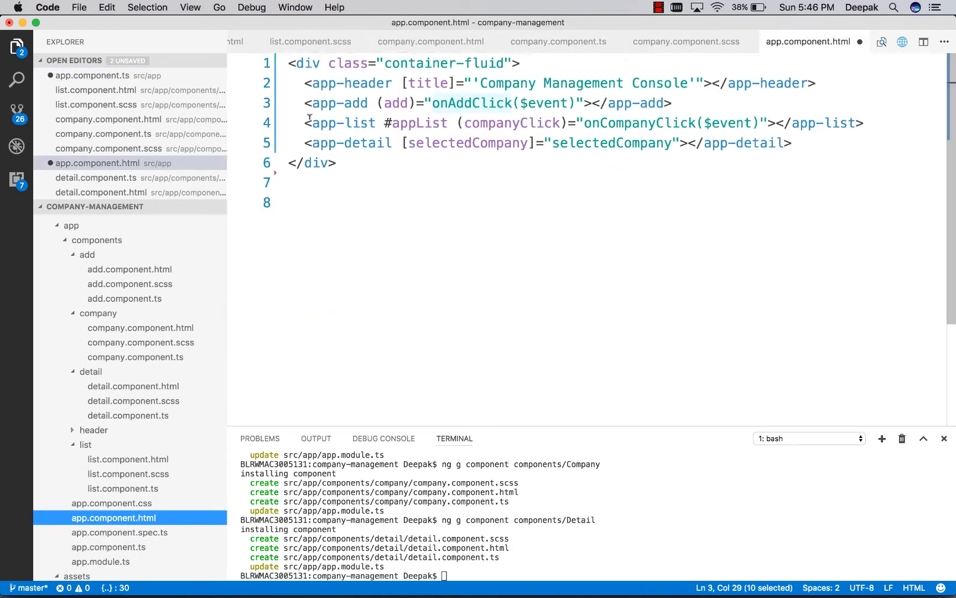
double_click(416, 123)
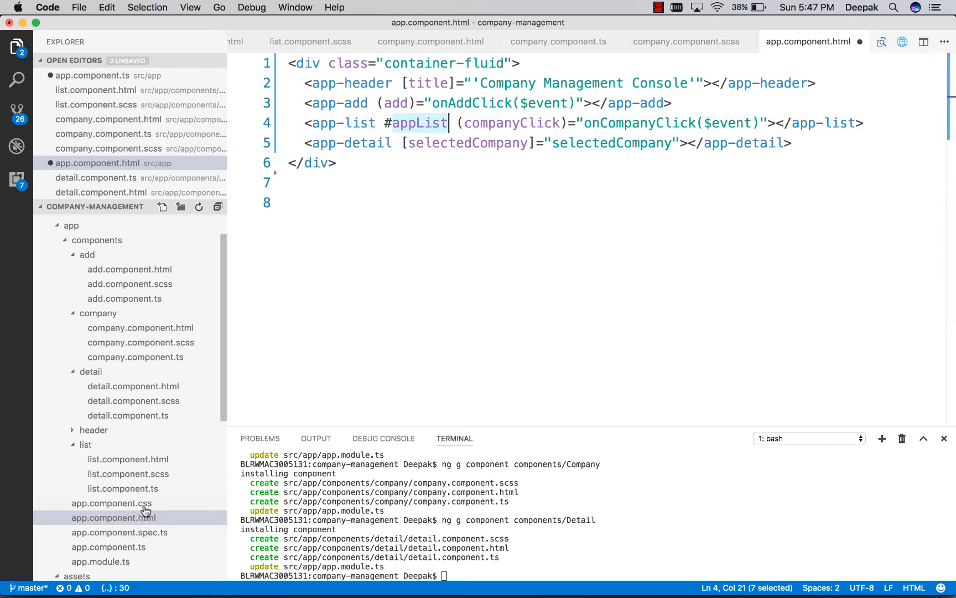
click(109, 546)
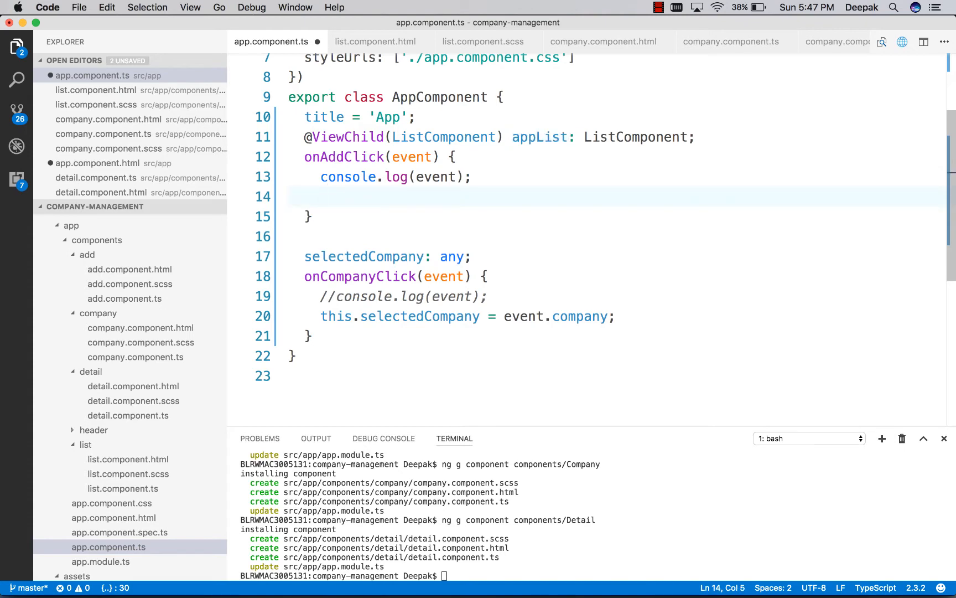
Write this.appList.companies.push( with the event argument inside onAddClick
text(this)
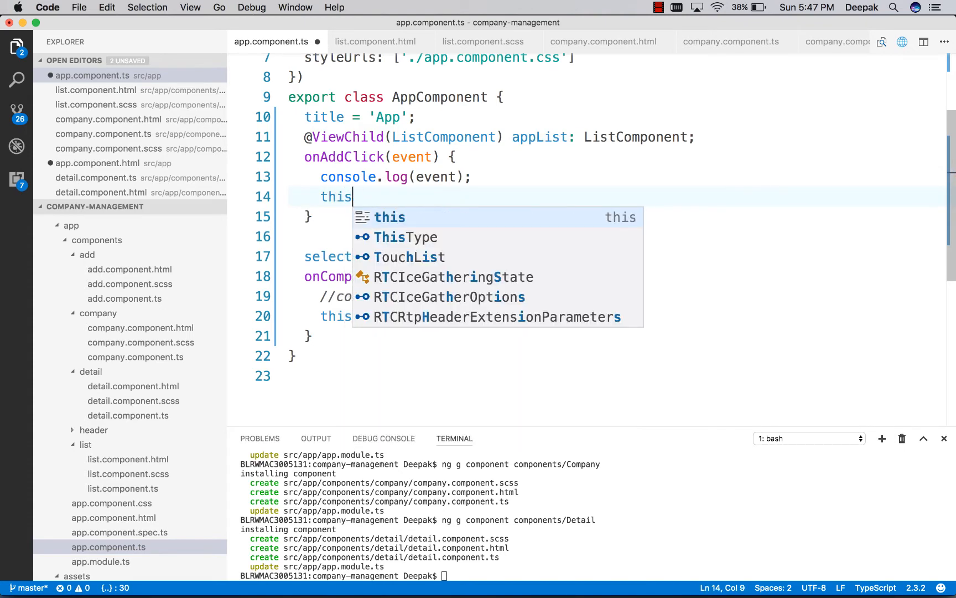
text(.appList.)
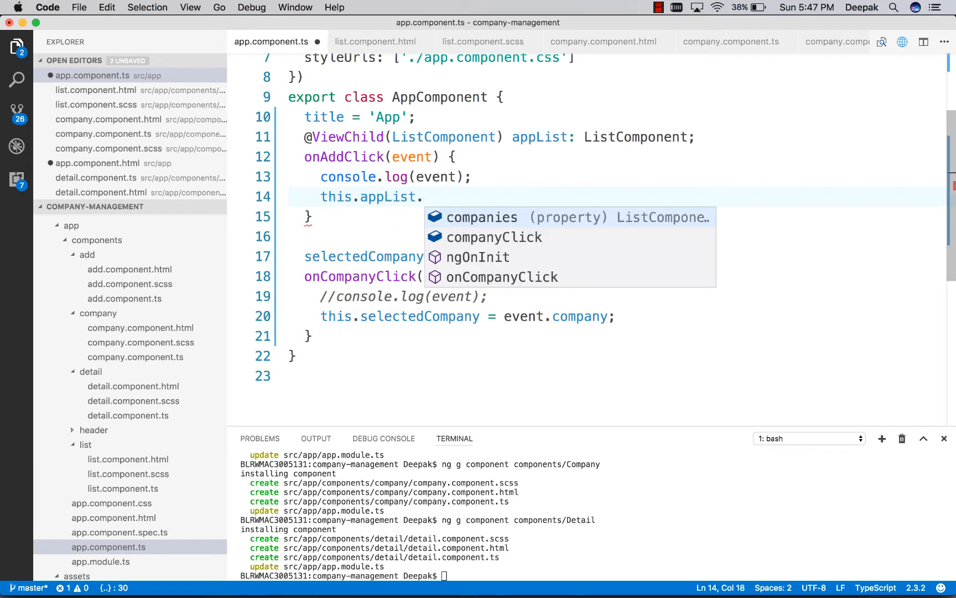
text(companies.push)
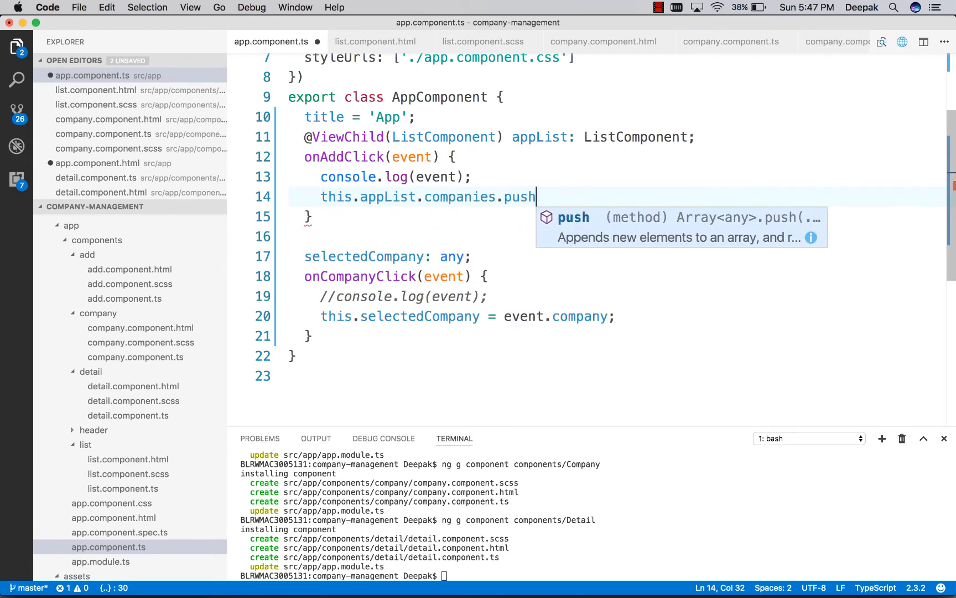
text(();)
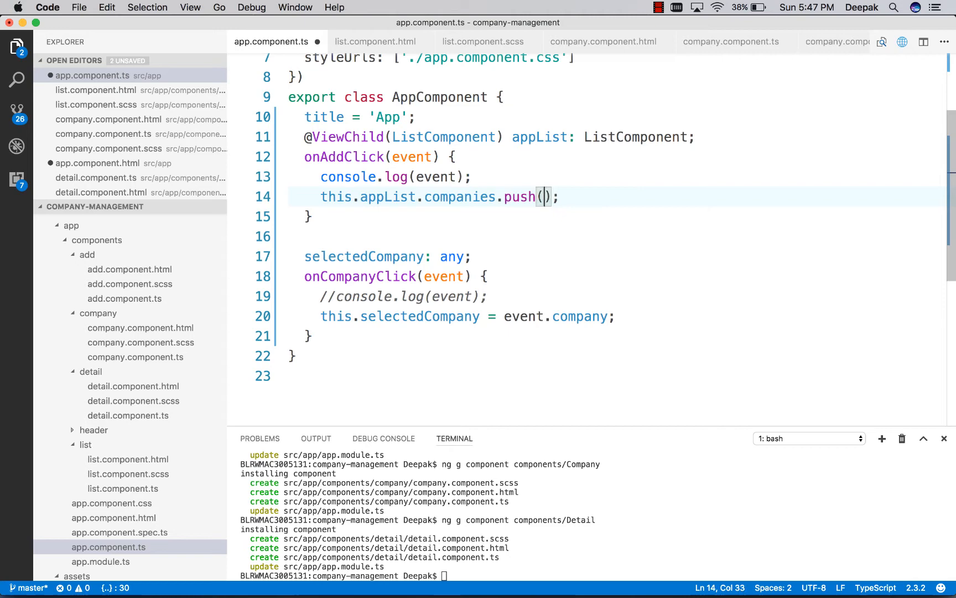
text(evnet)
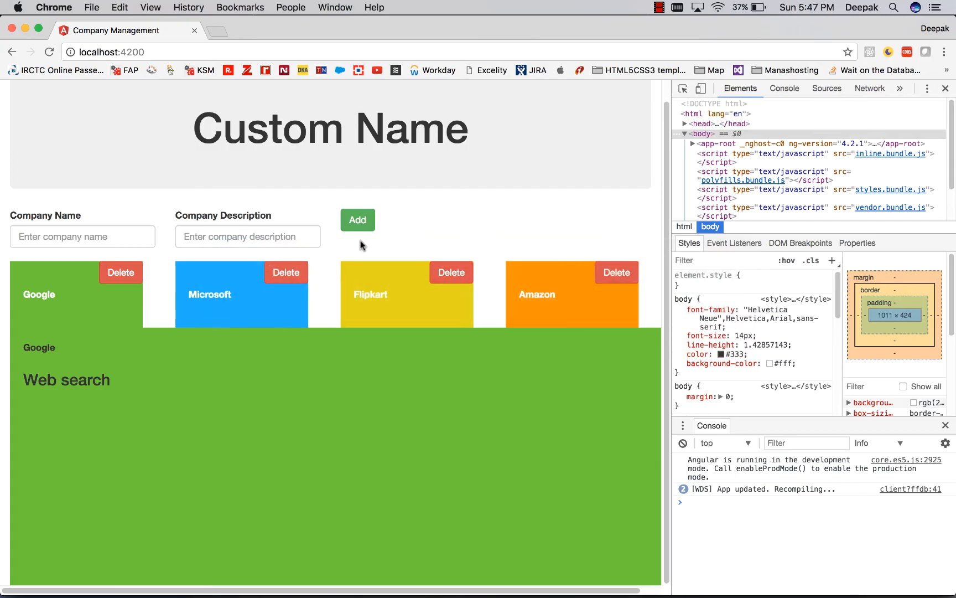
mouse_move(748, 496)
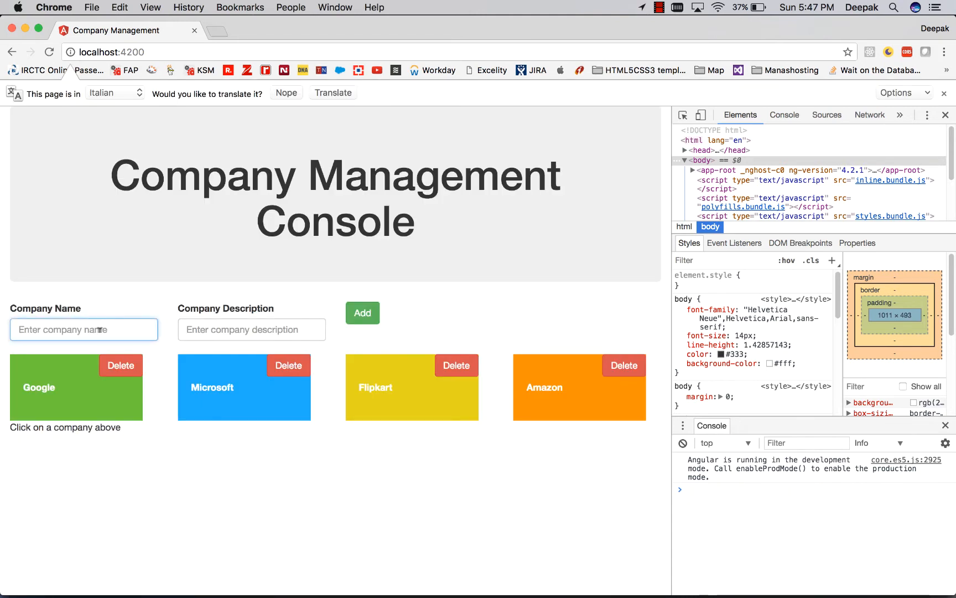
Submit 'New company' with 'new desc', then inspect and collapse the logged params object
text(New)
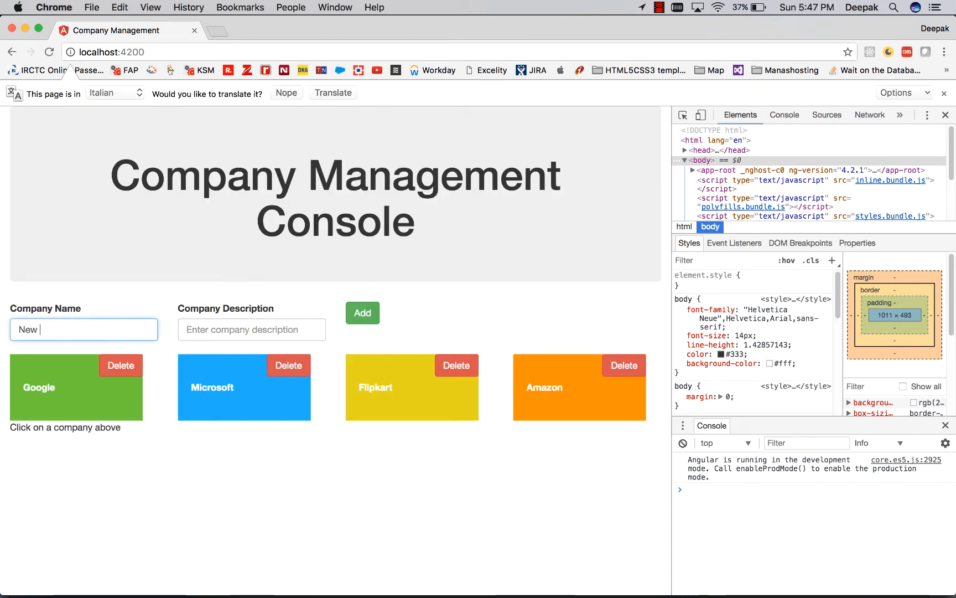
text(compan)
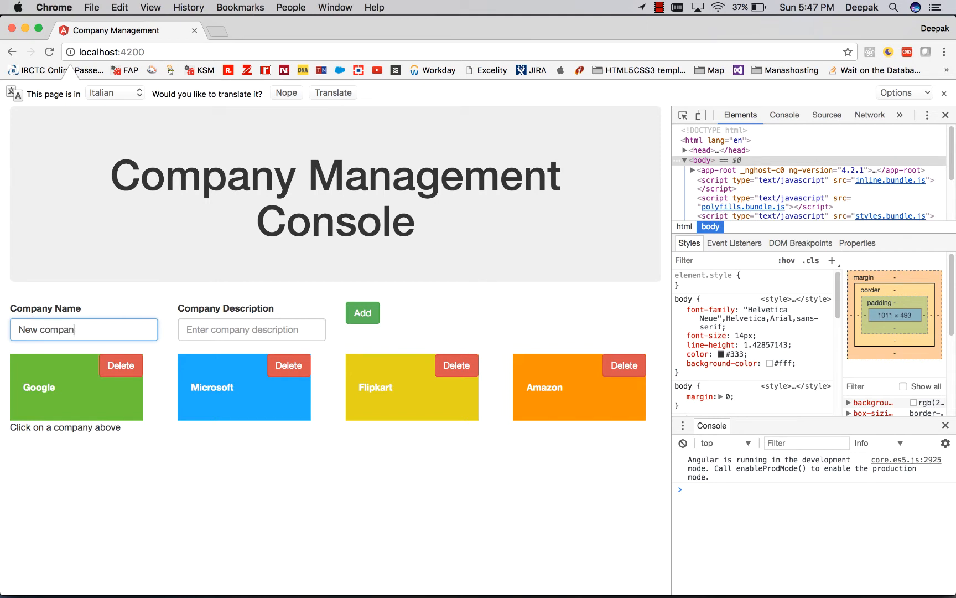
text(new description)
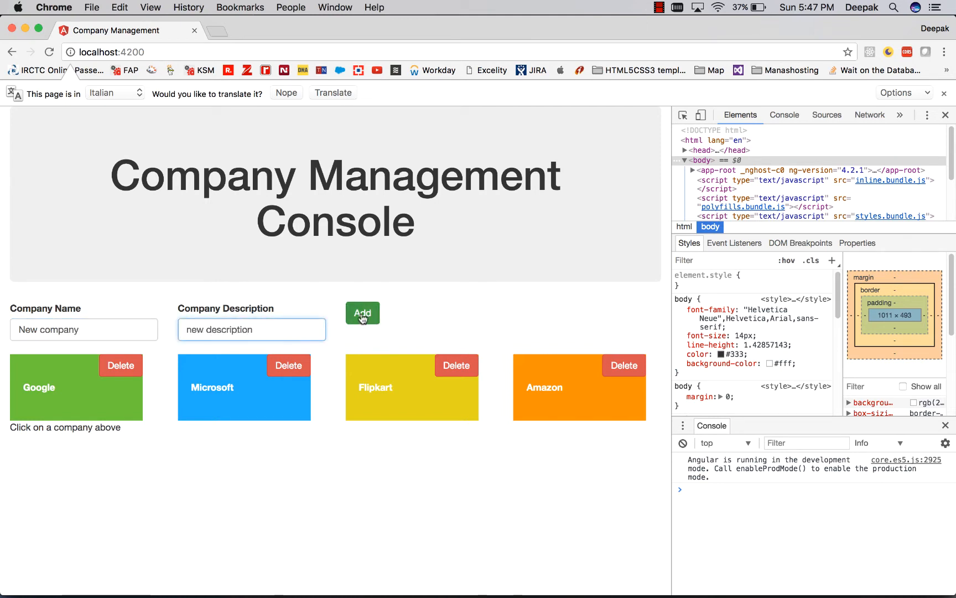
click(361, 313)
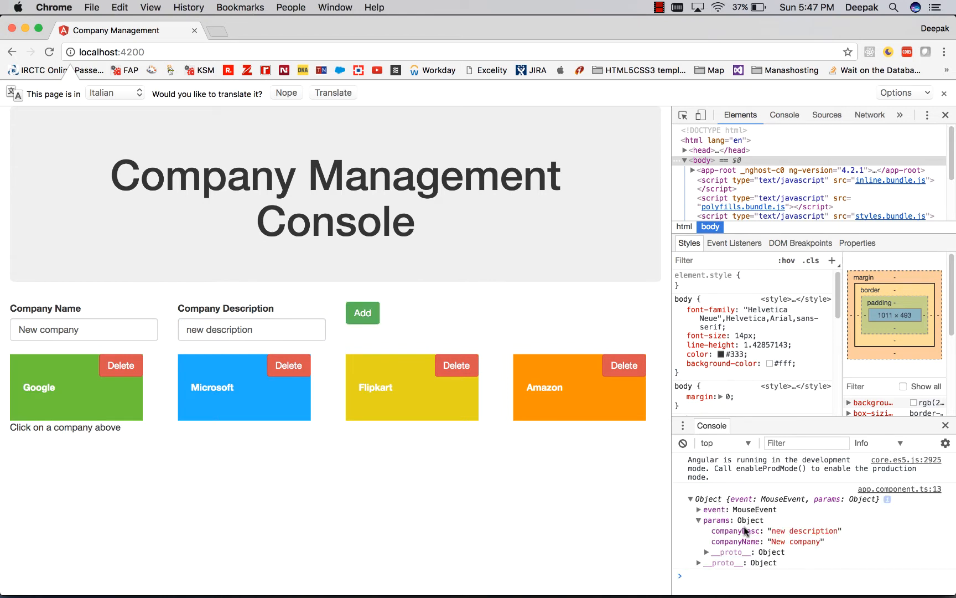
click(699, 520)
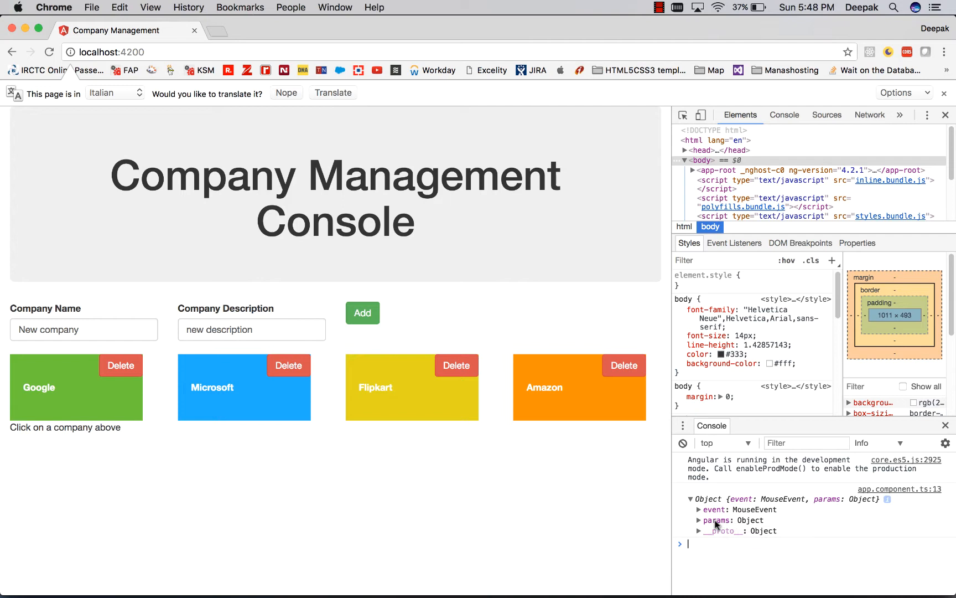
click(699, 519)
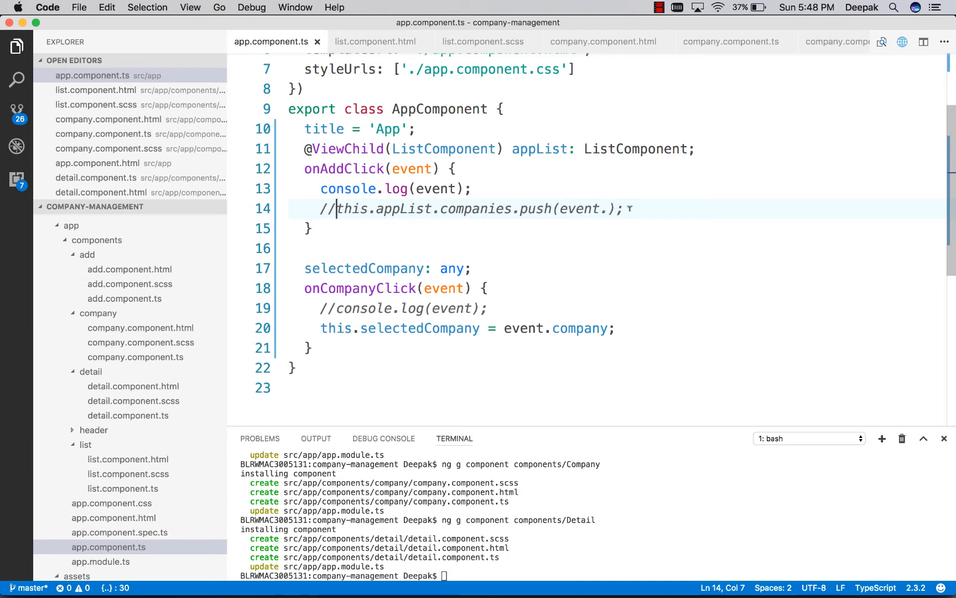
Declare compNm and compDesc in onAddClick from the event params
text(let)
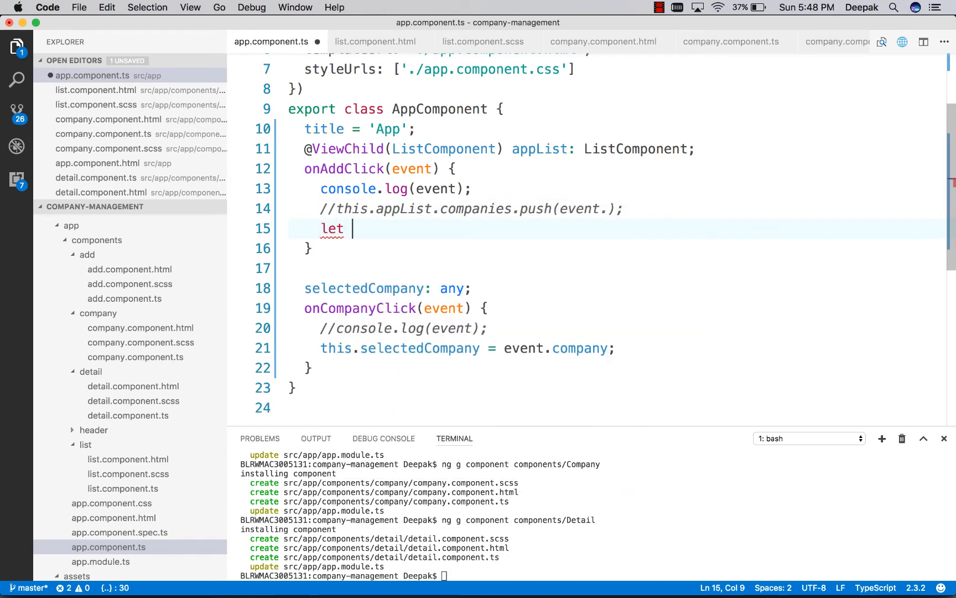
text(compNe;)
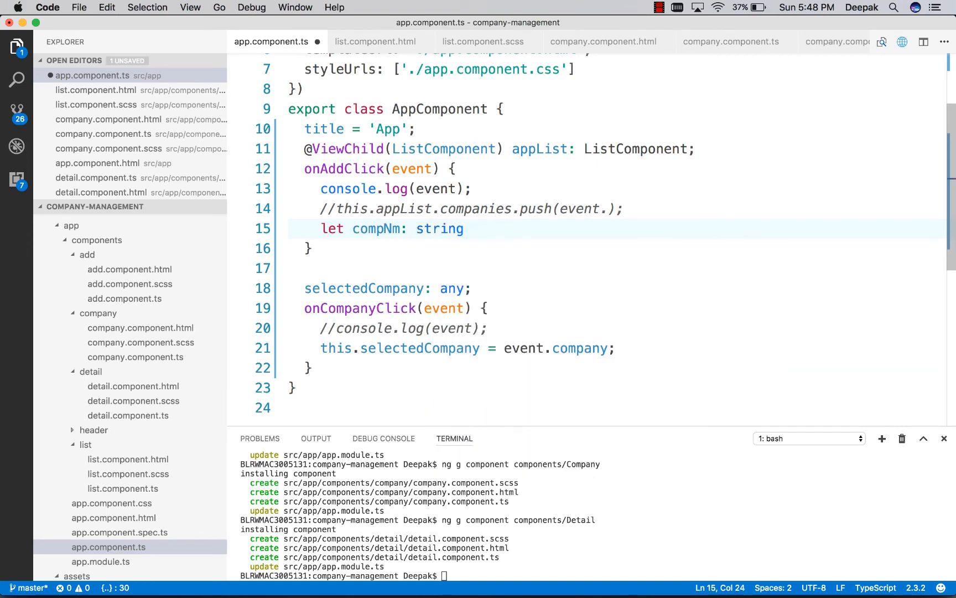
text(= params)
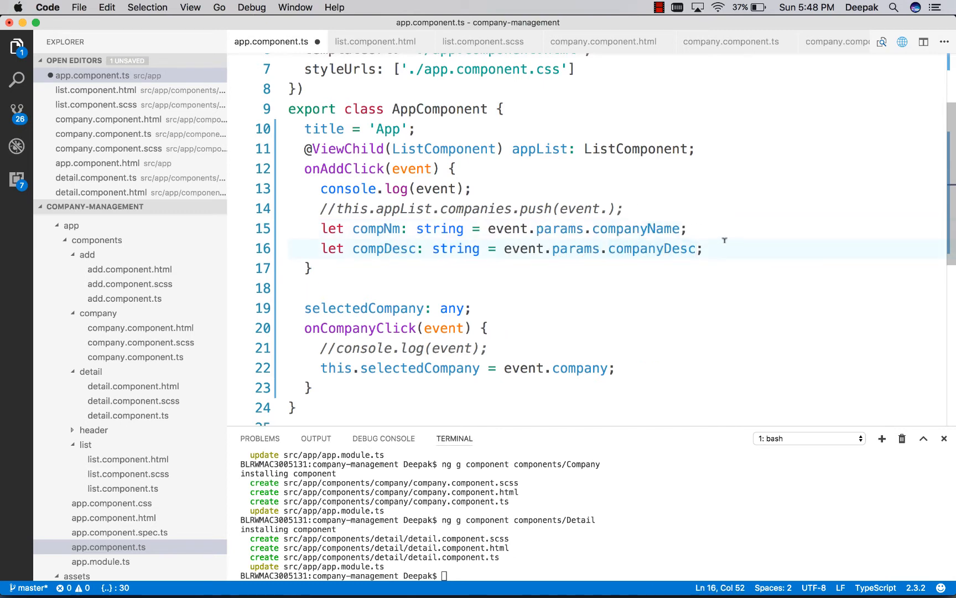
Declare bgc: string = '#'+Math.random()*0xffffff as a random colour
text(let)
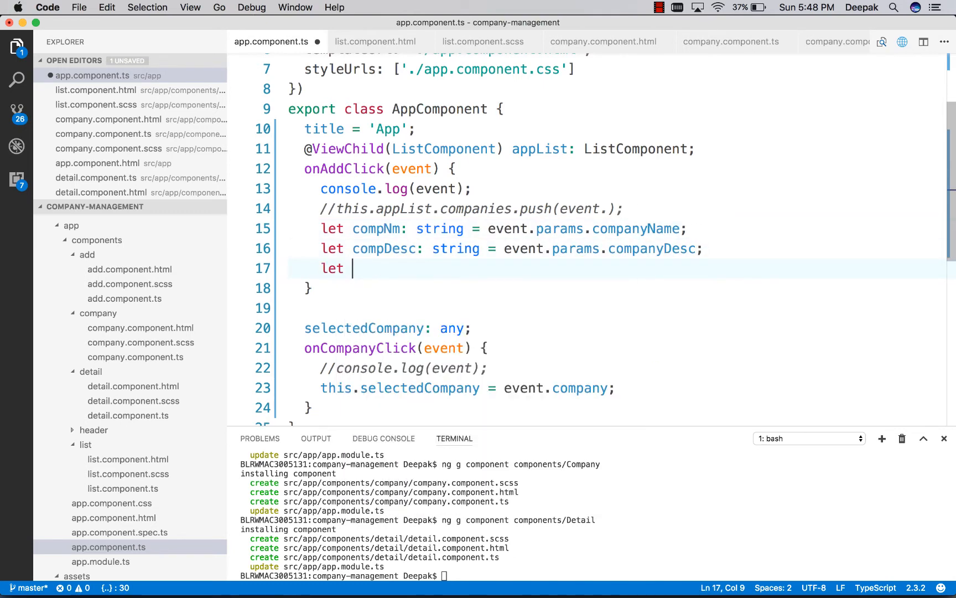
text(bgc)
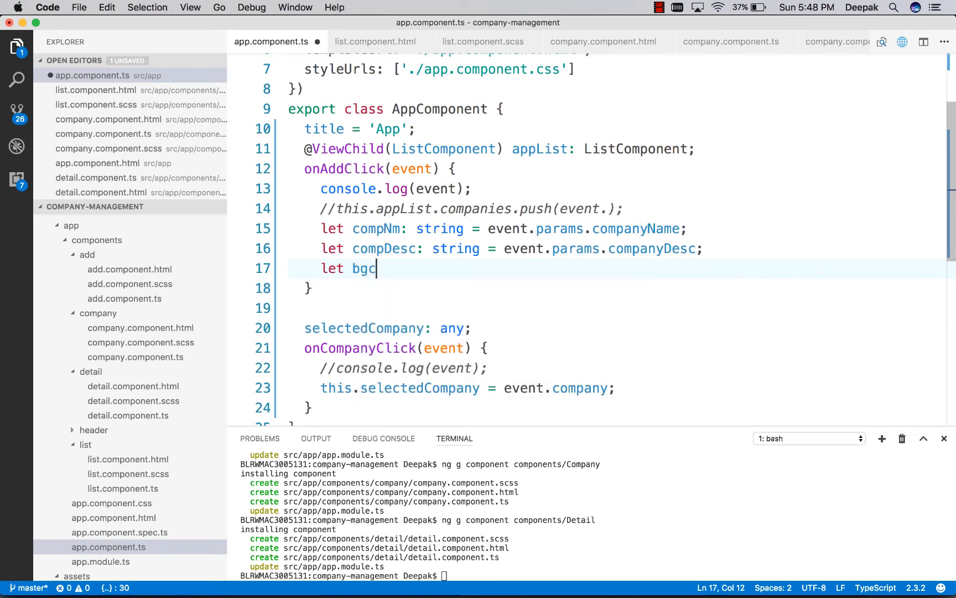
text(: string)
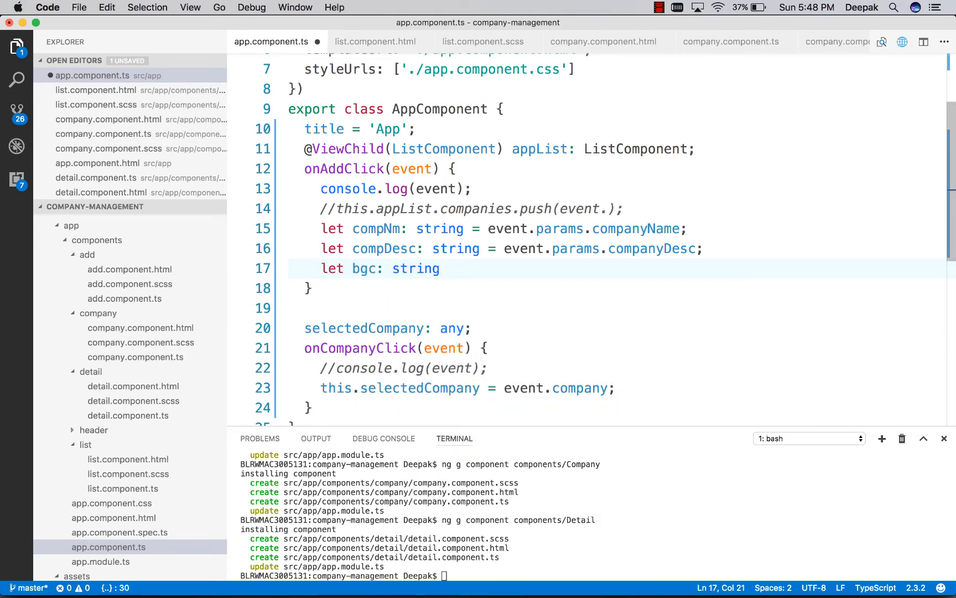
text(= '')
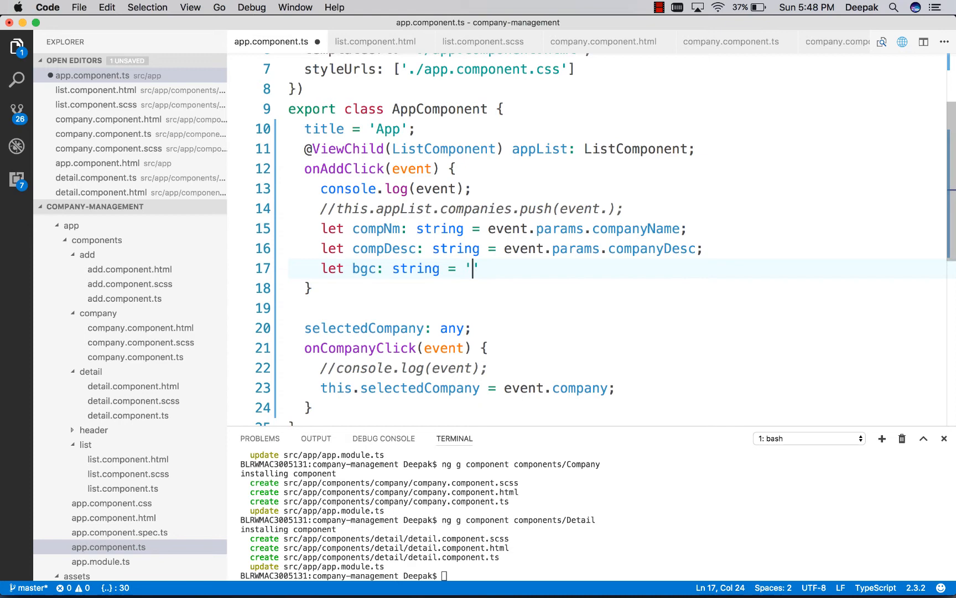
text(#'+)
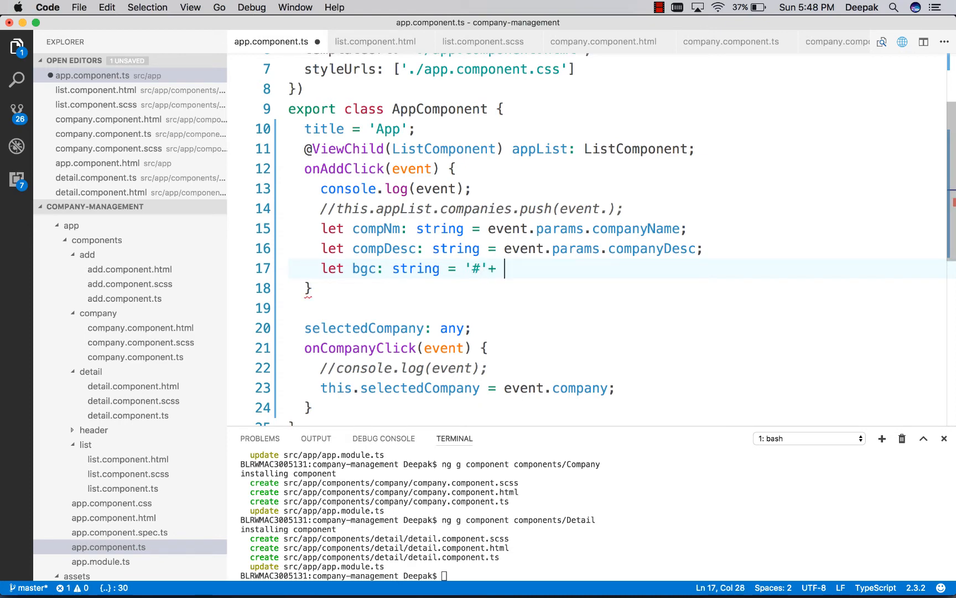
text(Math.ran)
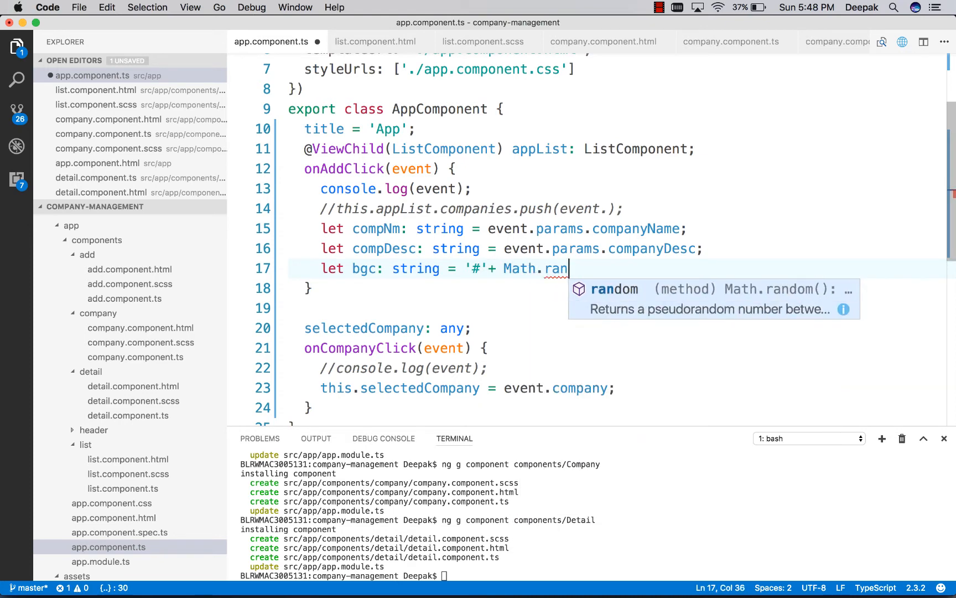
text(dom()*)
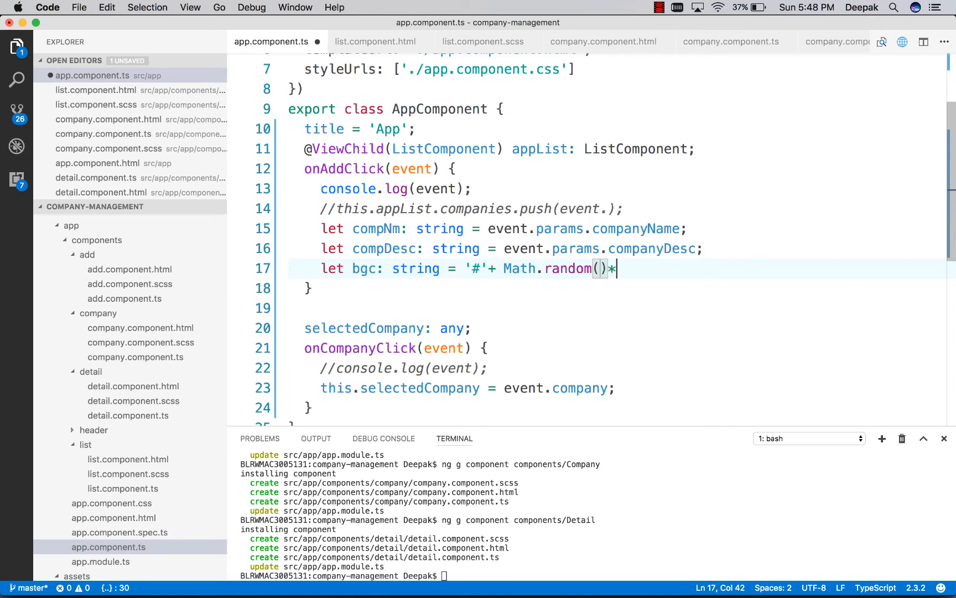
text(f)
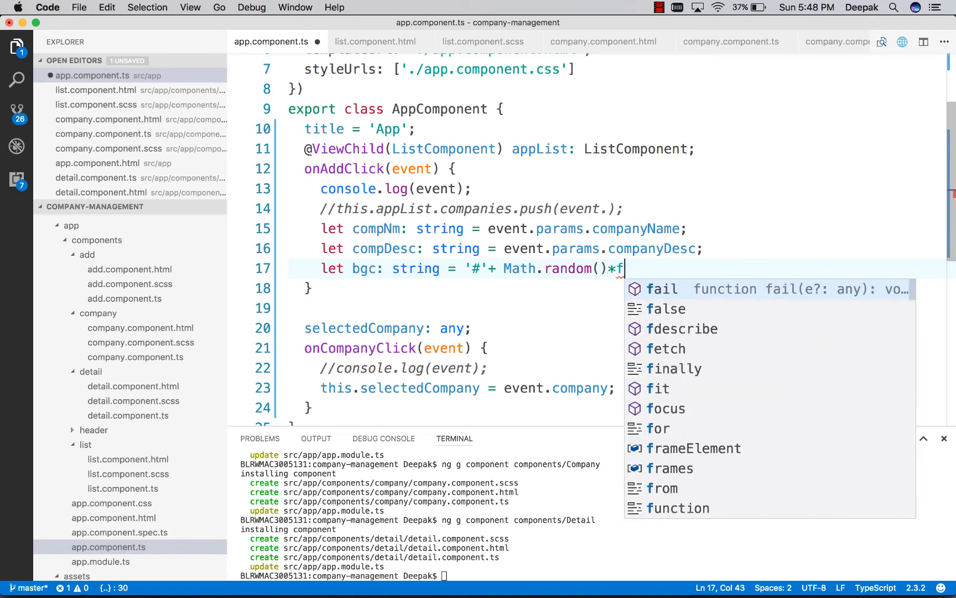
text(0)
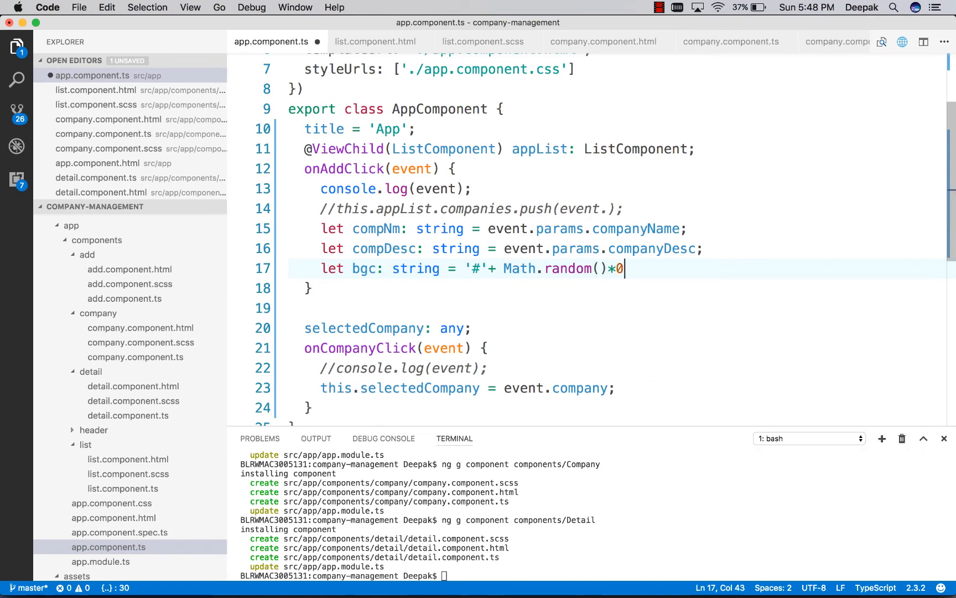
text(xffffff)
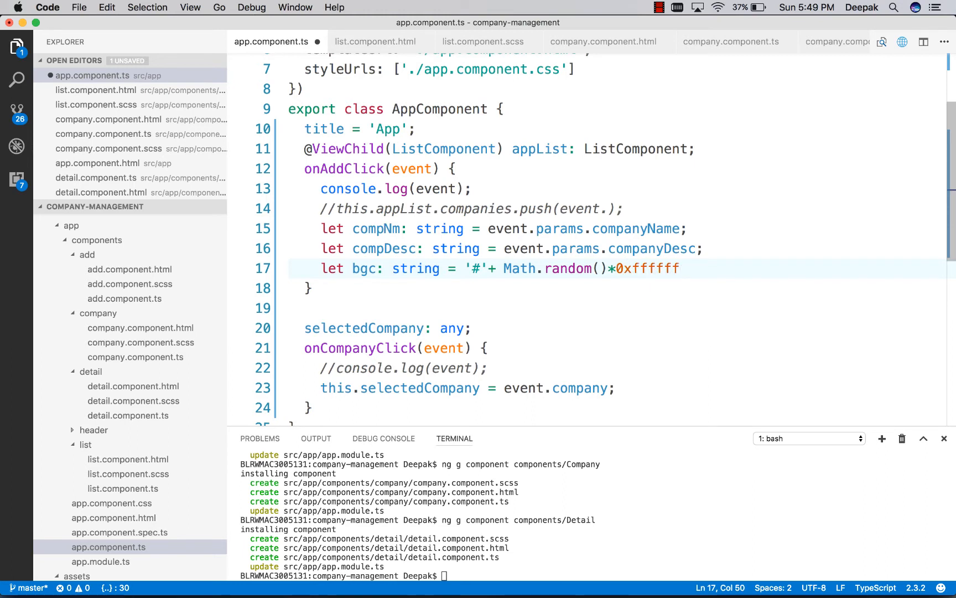
text(;)
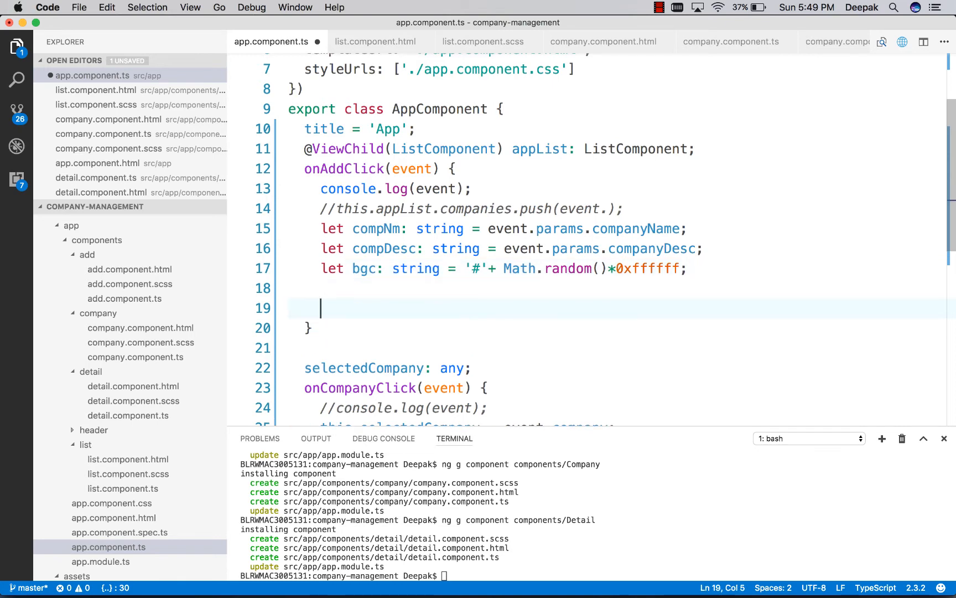
Declare an empty newCompany: any = {} object
text(l)
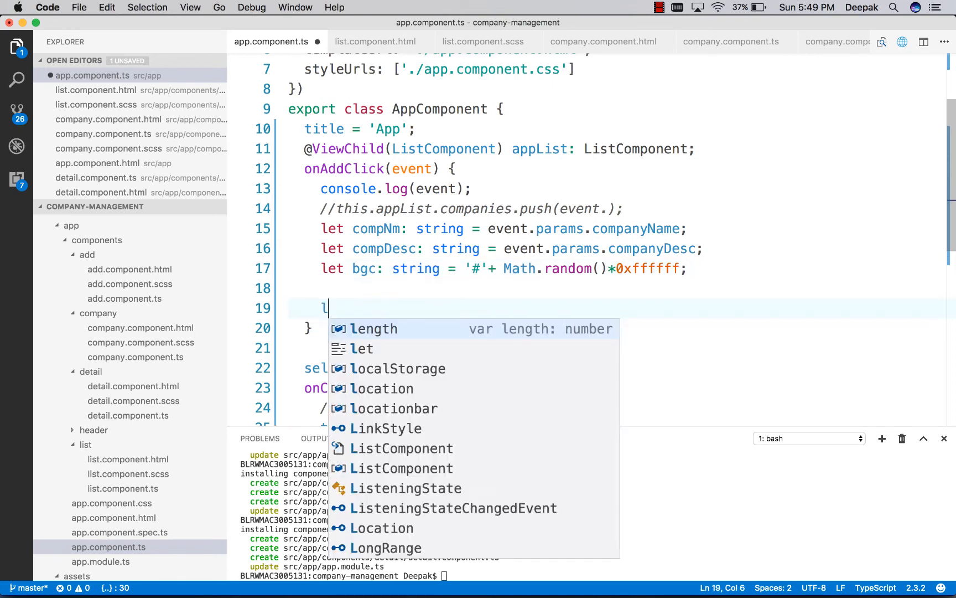
text(newCompna)
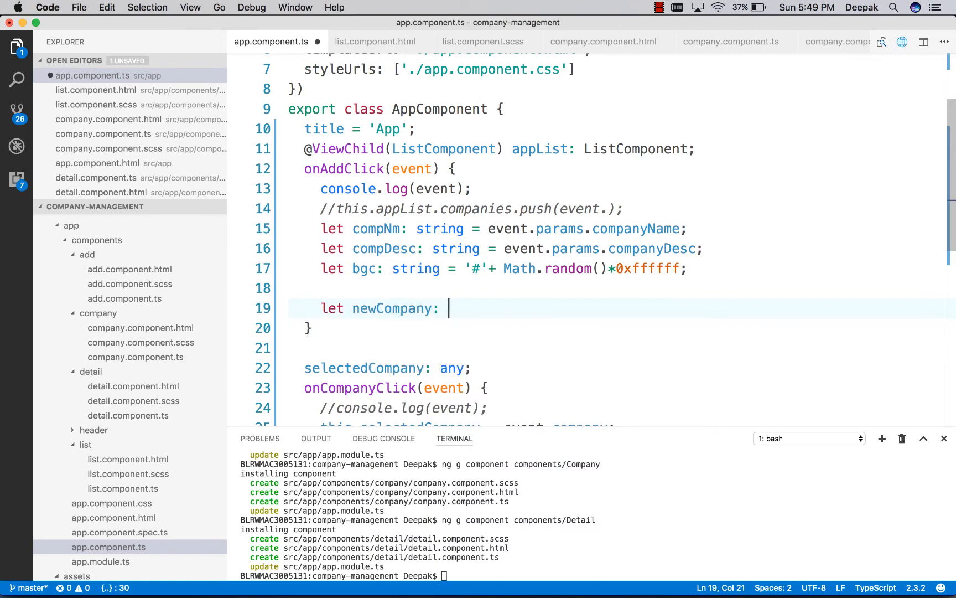
text(any = {};)
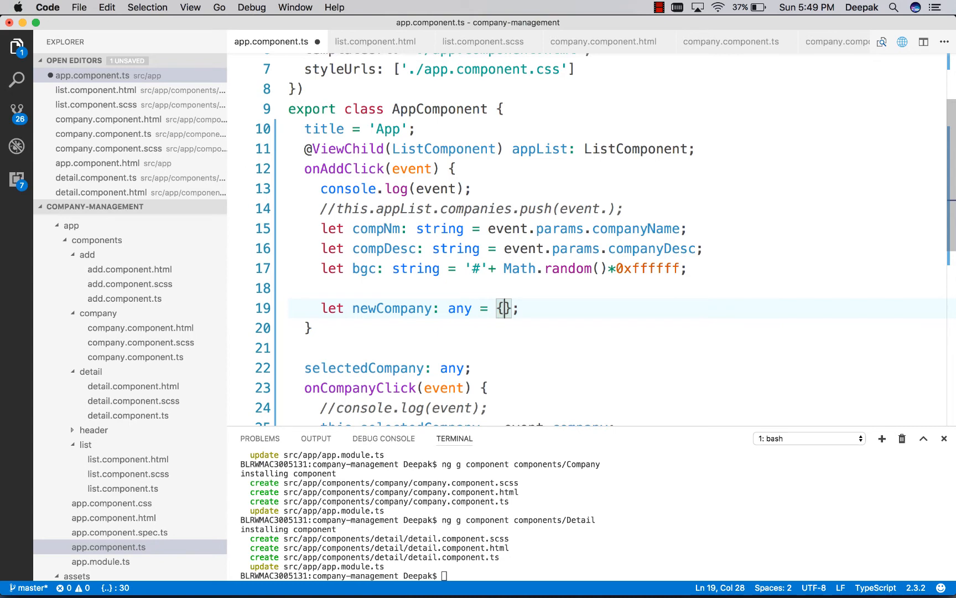
scroll(down, 3)
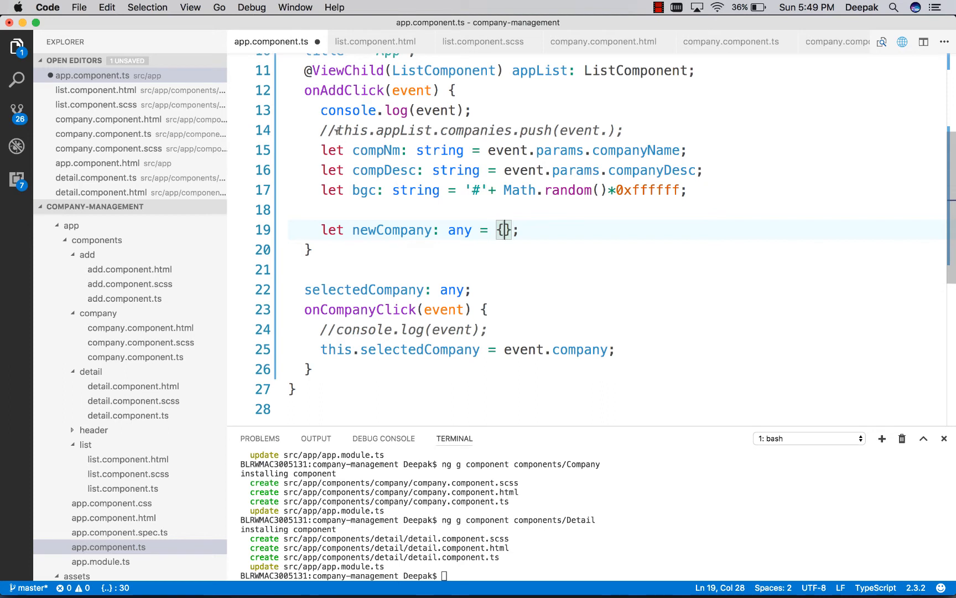
scroll(down, 3)
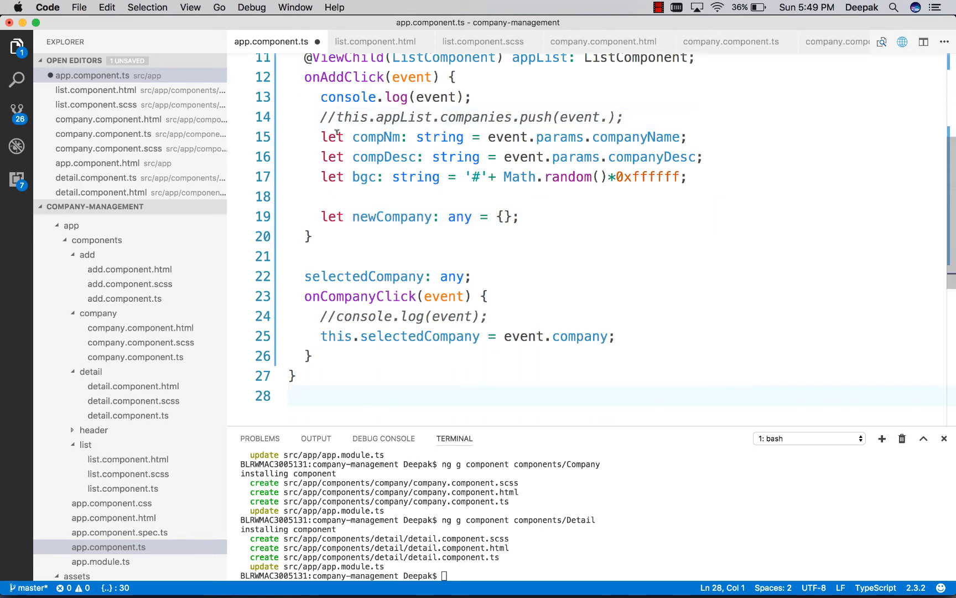
click(335, 117)
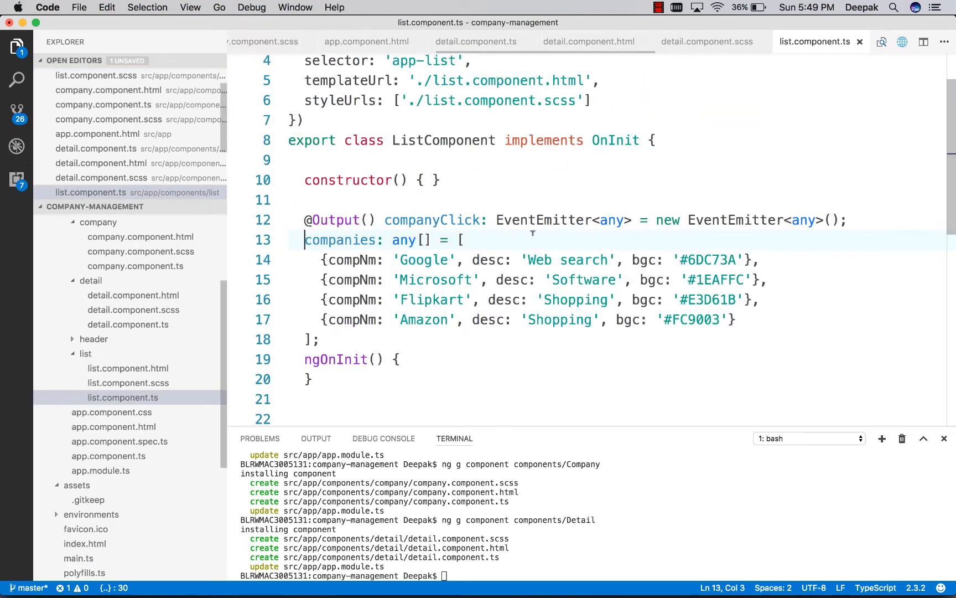
Select the Google entry in list.component.ts's companies array and return to app.component.ts
drag(325, 259, 664, 259)
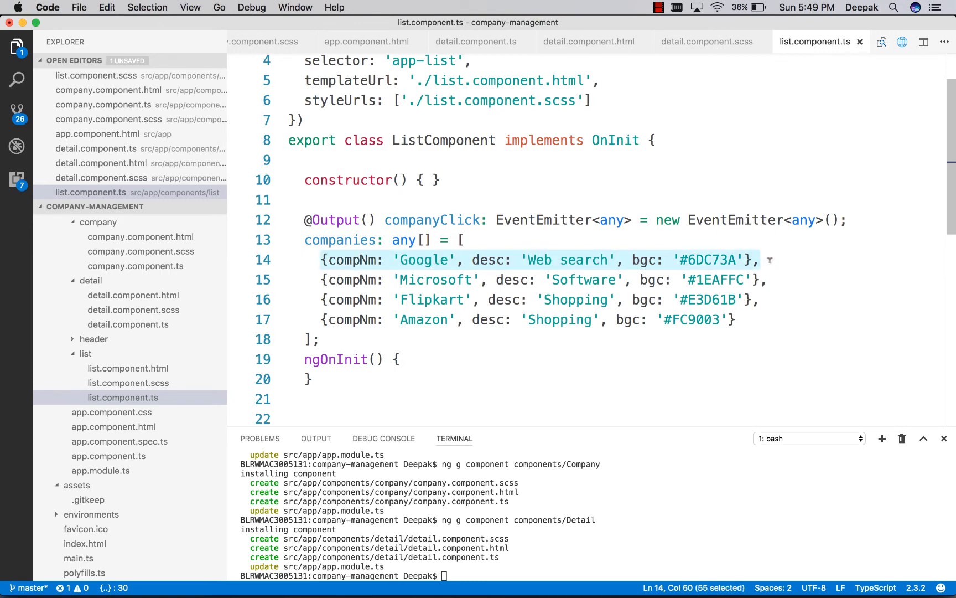
mouse_move(127, 456)
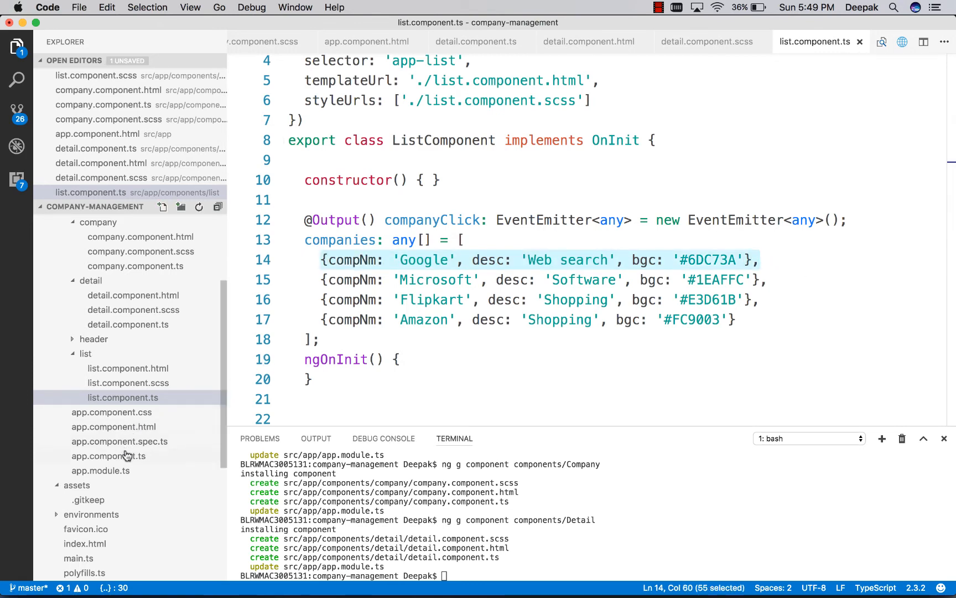
click(108, 455)
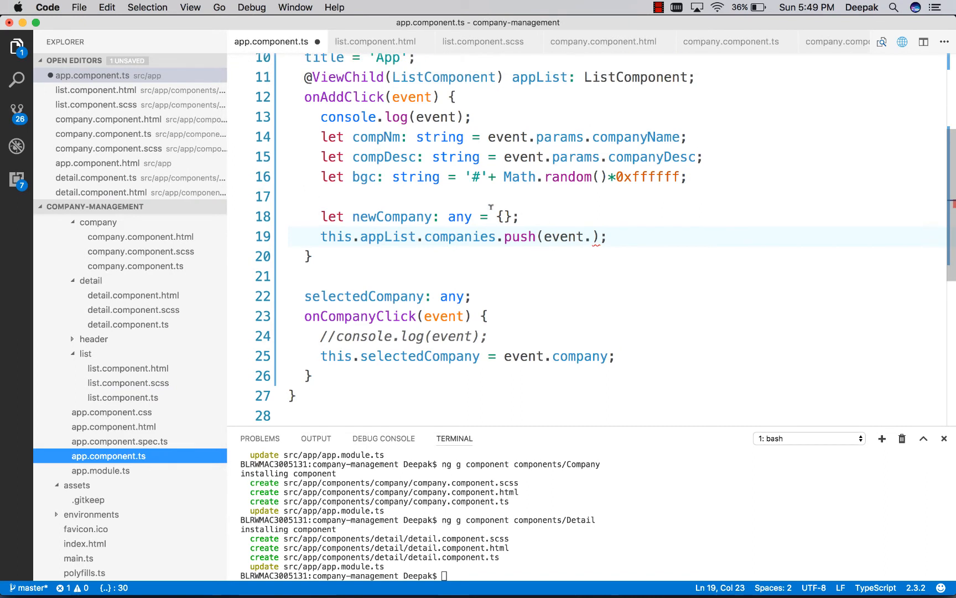
Paste the Google entry into newCompany, replacing its values with compNm, compDesc and bgc
text(//{compNm: 'Google', desc: 'Web search', bgc: '#6DC73A'},)
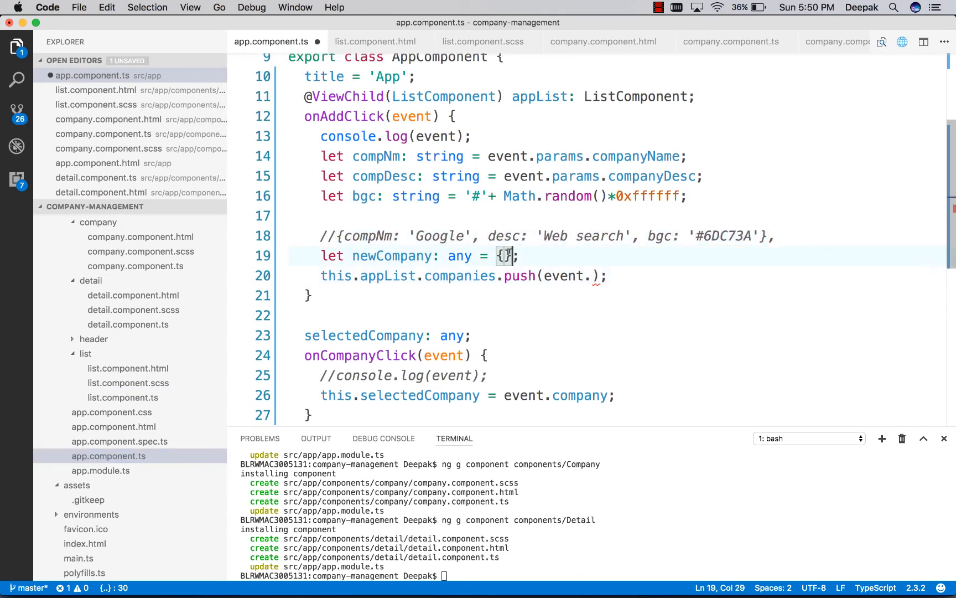
text(compNm: 'Google', desc: 'Web search', bgc: '#6DC73A')
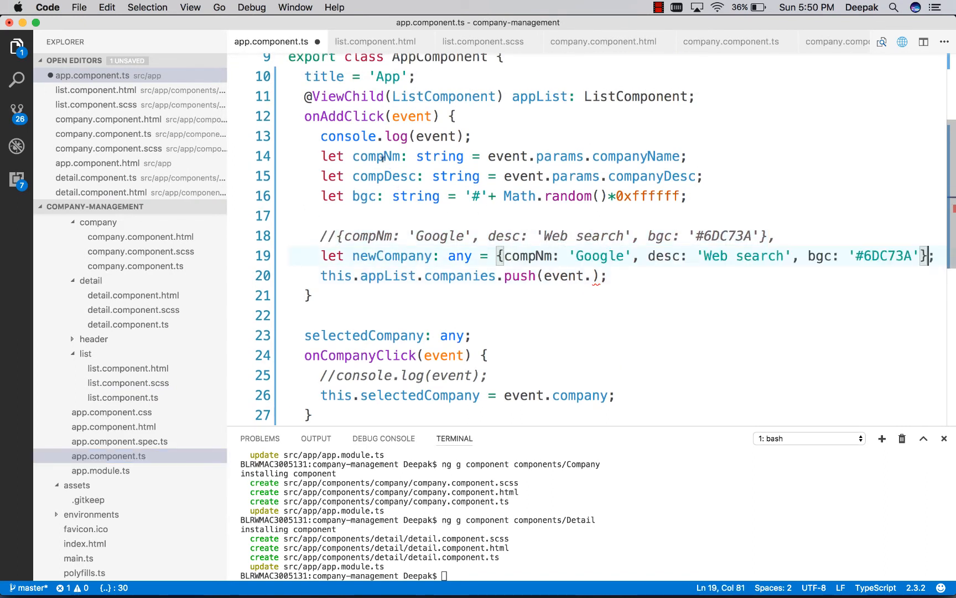
double_click(376, 156)
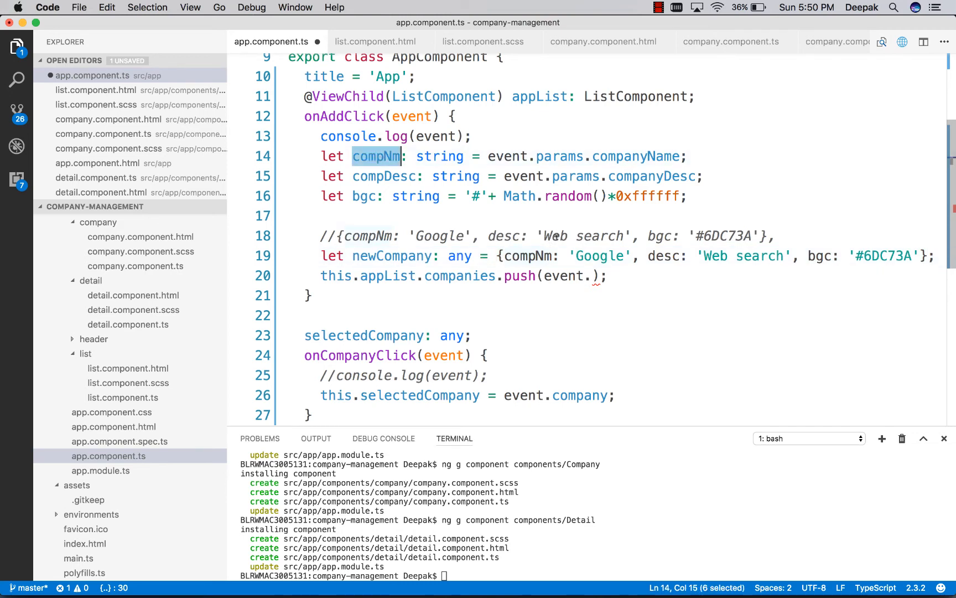
double_click(599, 255)
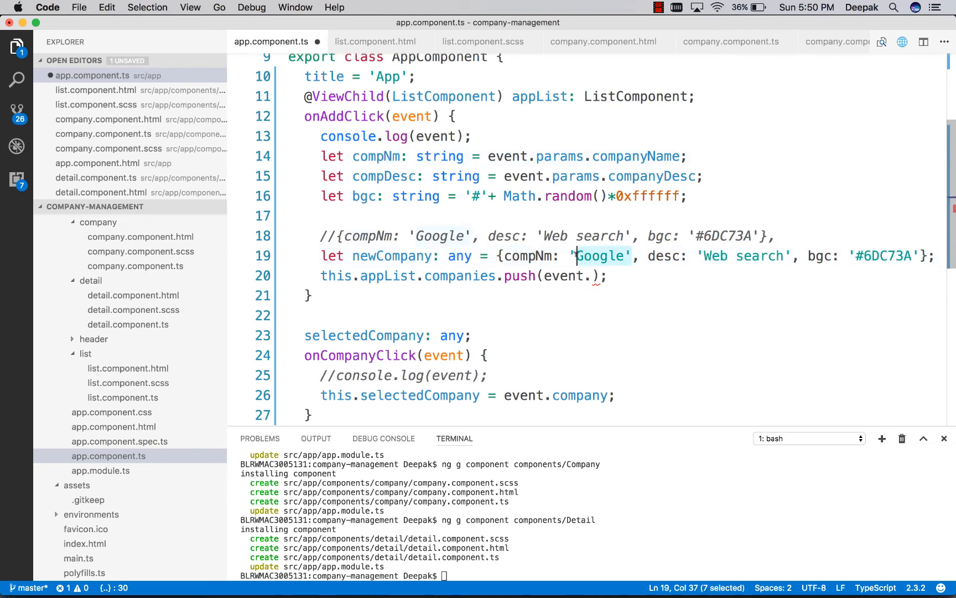
text(compNm)
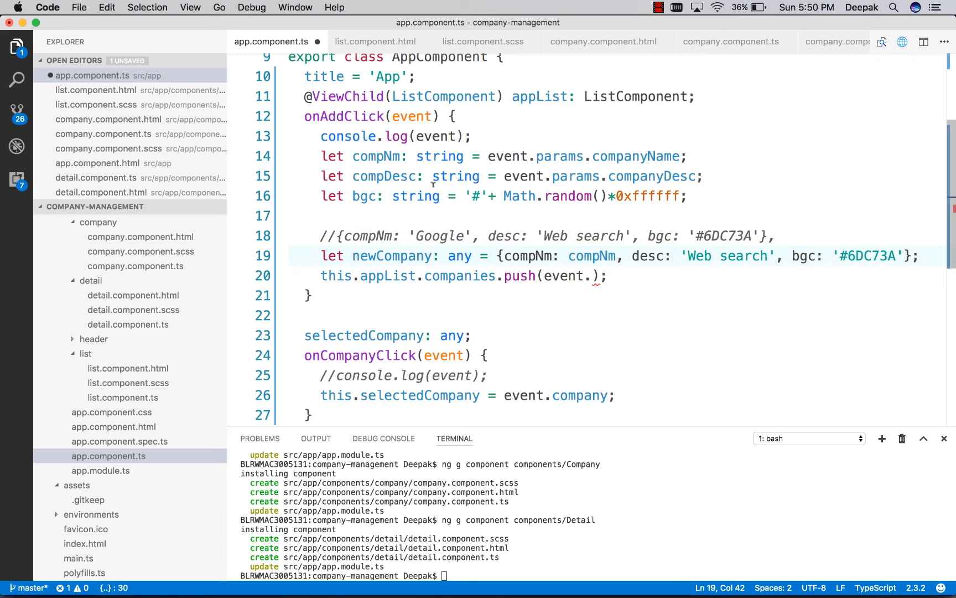
double_click(384, 176)
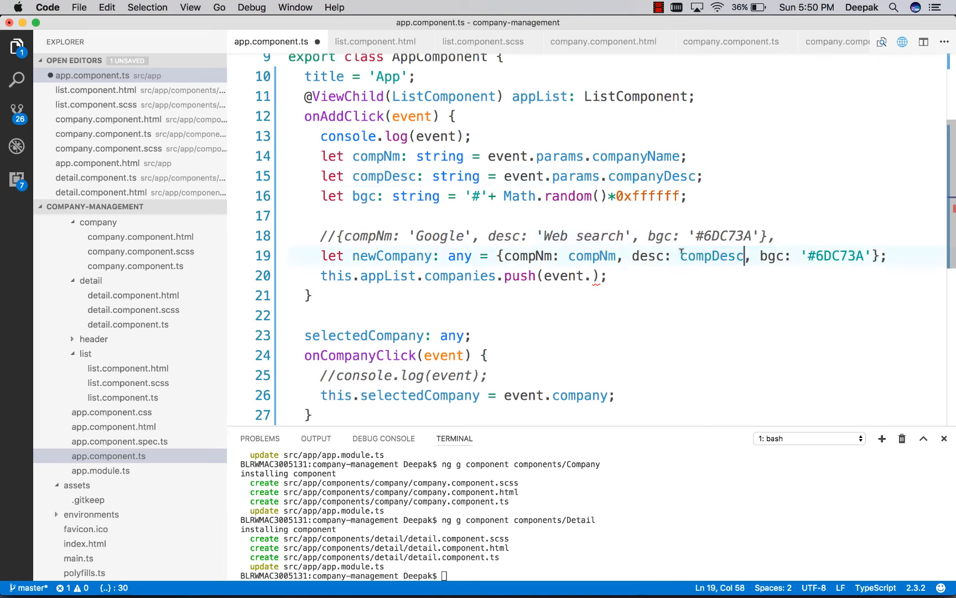
double_click(364, 195)
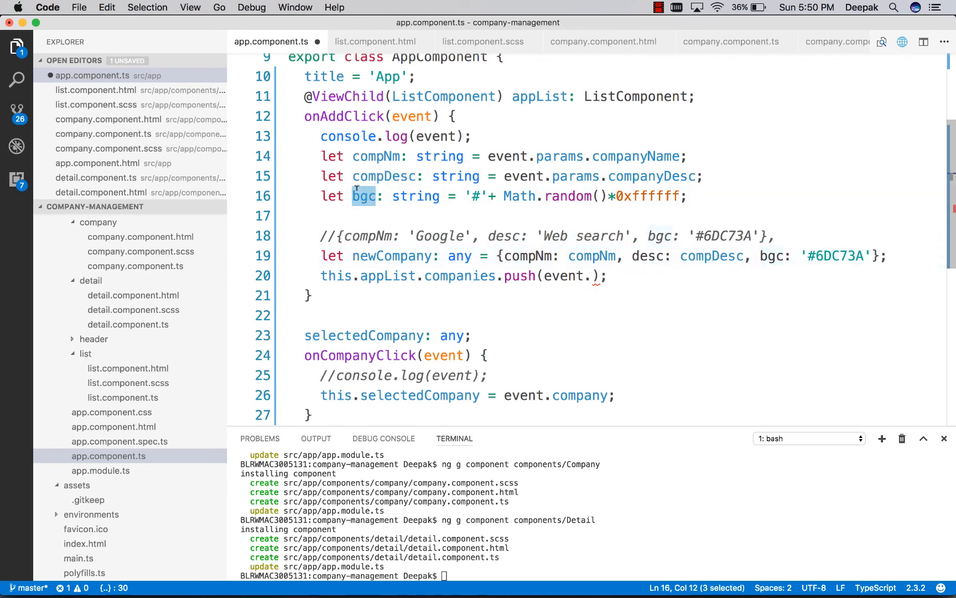
double_click(838, 256)
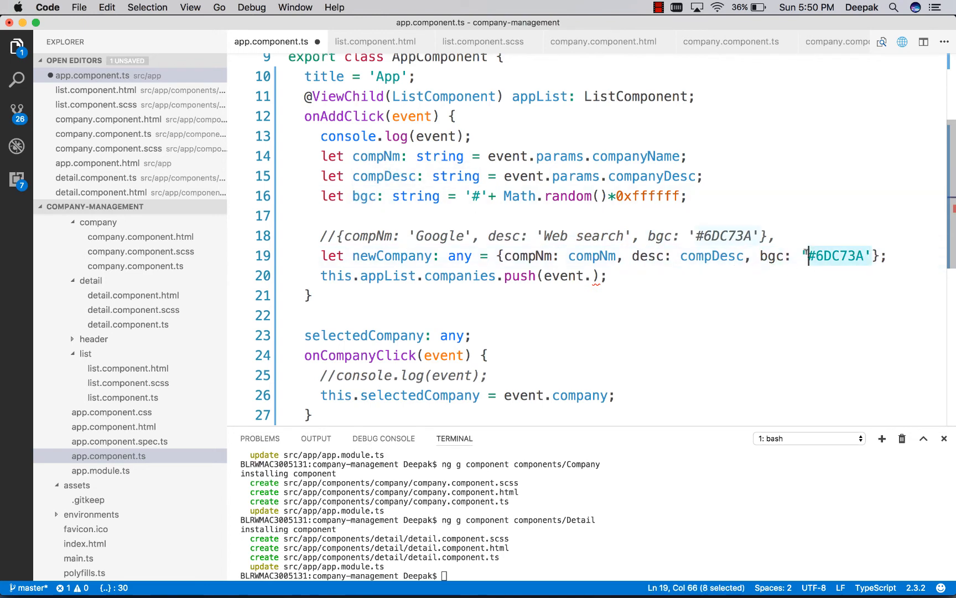
text(bgc)
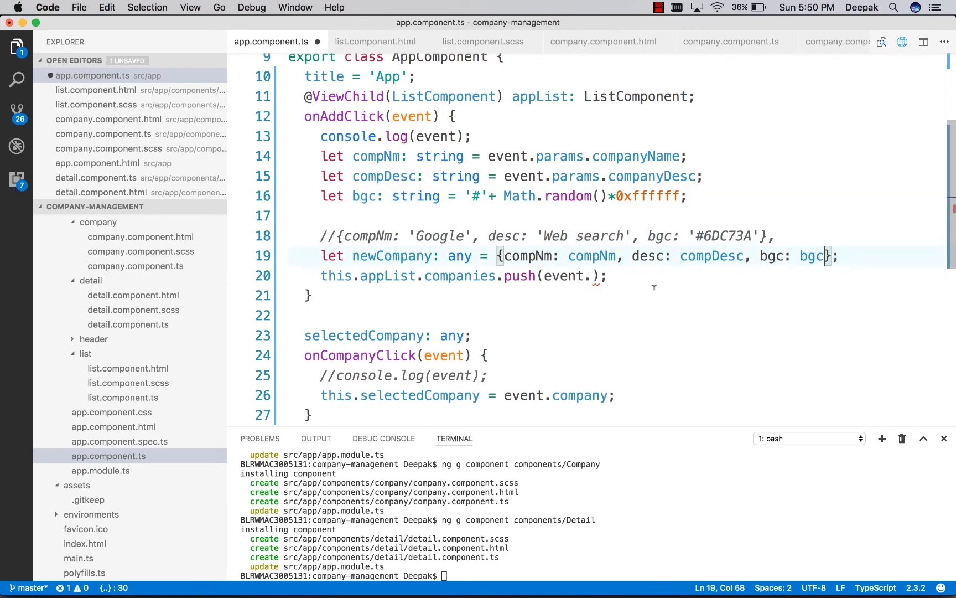
Pass newCompany as the argument of the companies push call
click(592, 276)
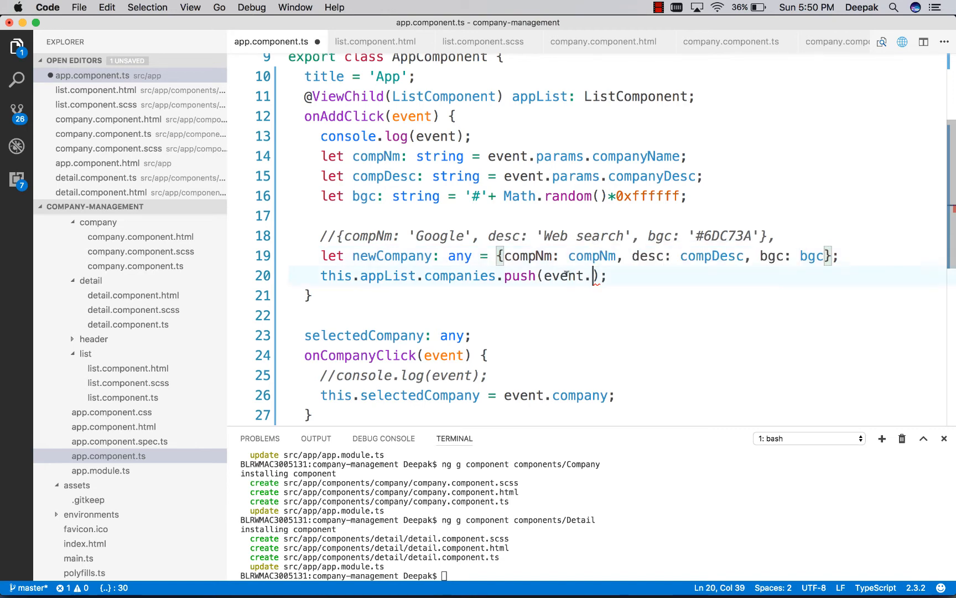
text(newc)
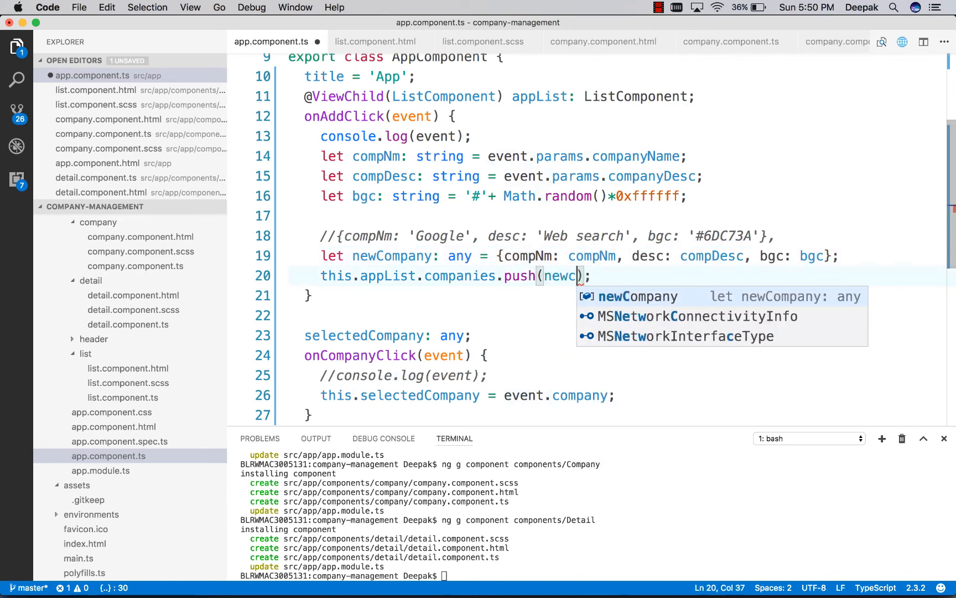
key(Tab)
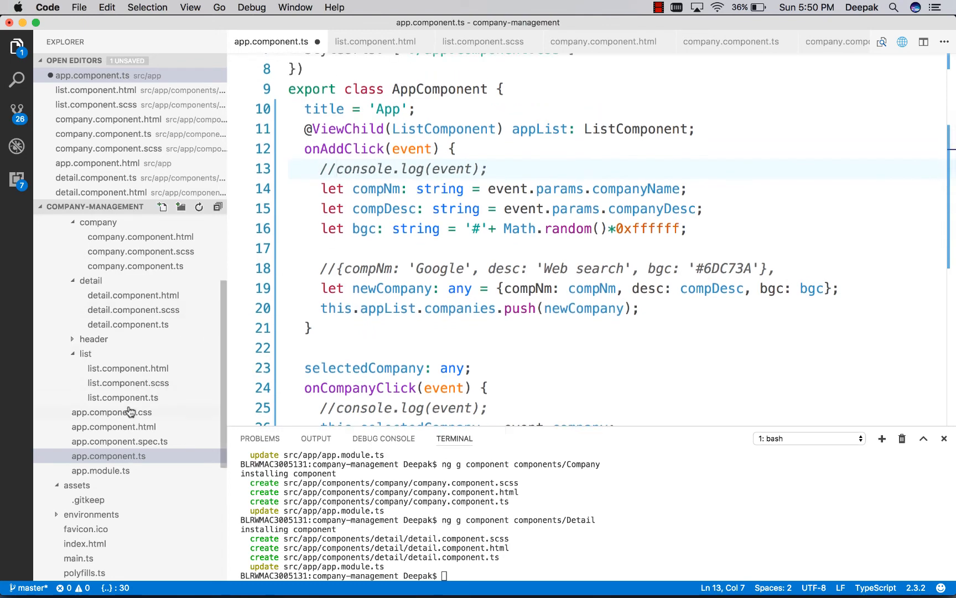
Open app.component.html and check the onAddClick($event) binding on the add component
click(114, 427)
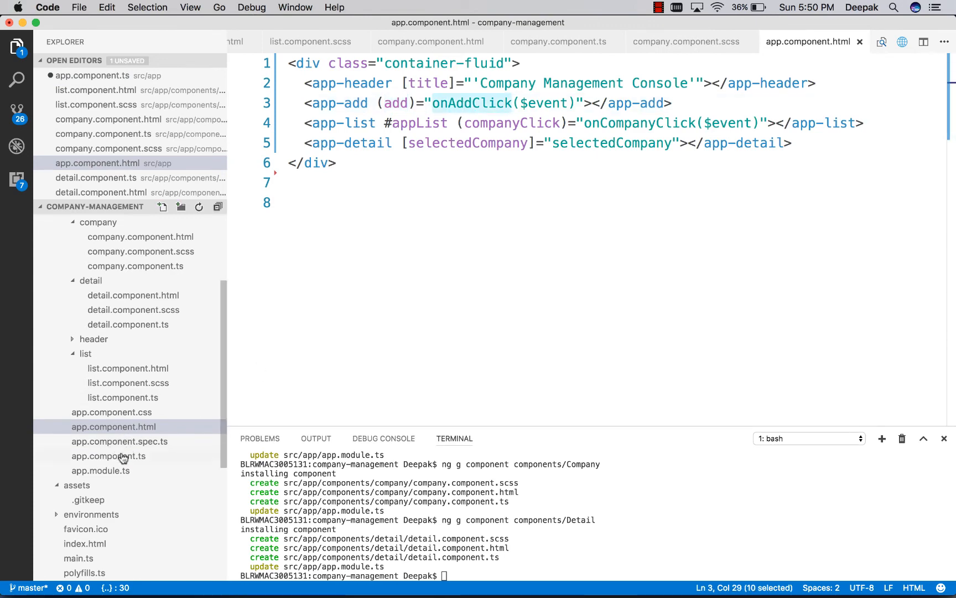
click(109, 456)
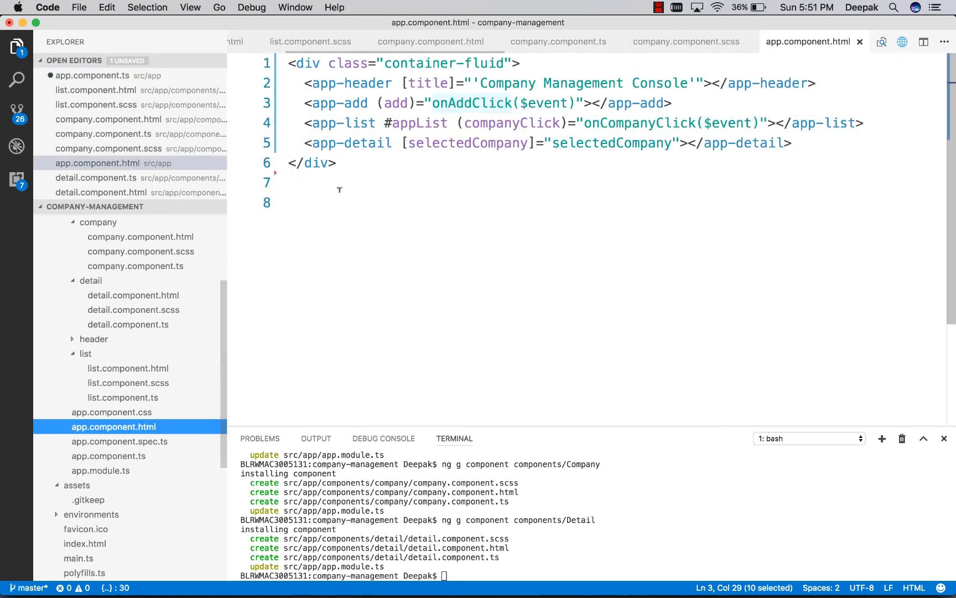
double_click(343, 122)
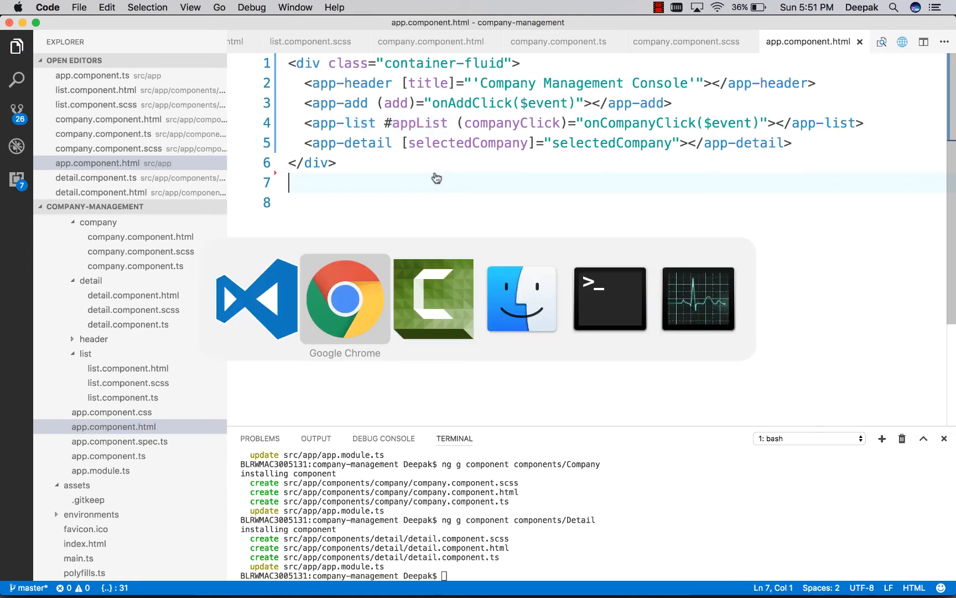
Add company NetApp with description Storage in Chrome and scroll to view the result
click(344, 298)
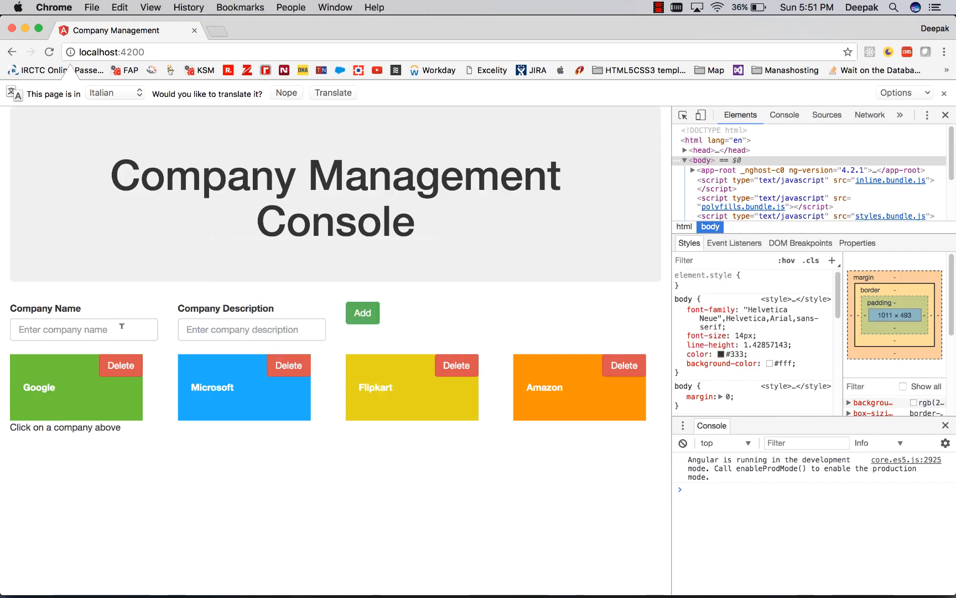
click(83, 329)
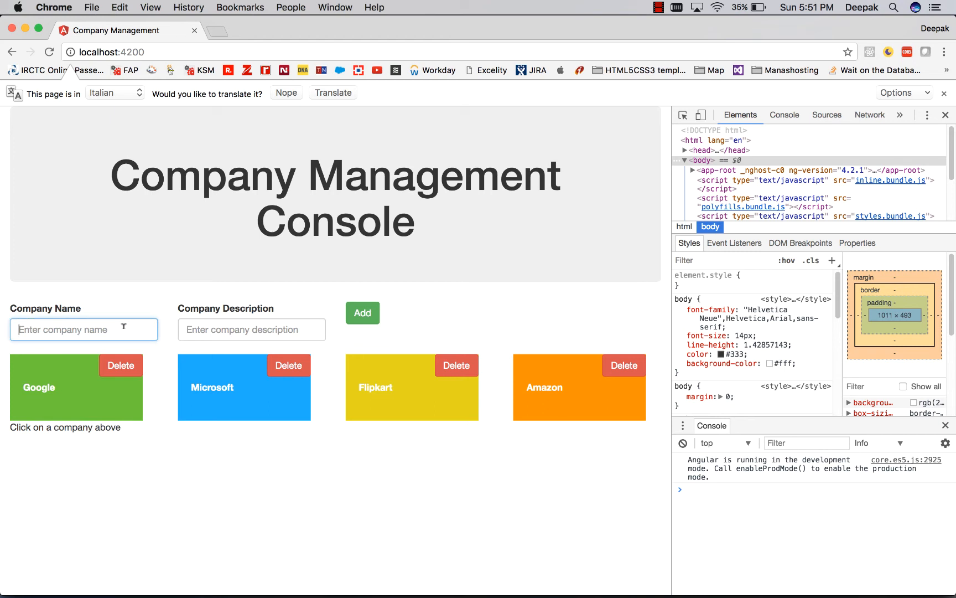
text(NetAp)
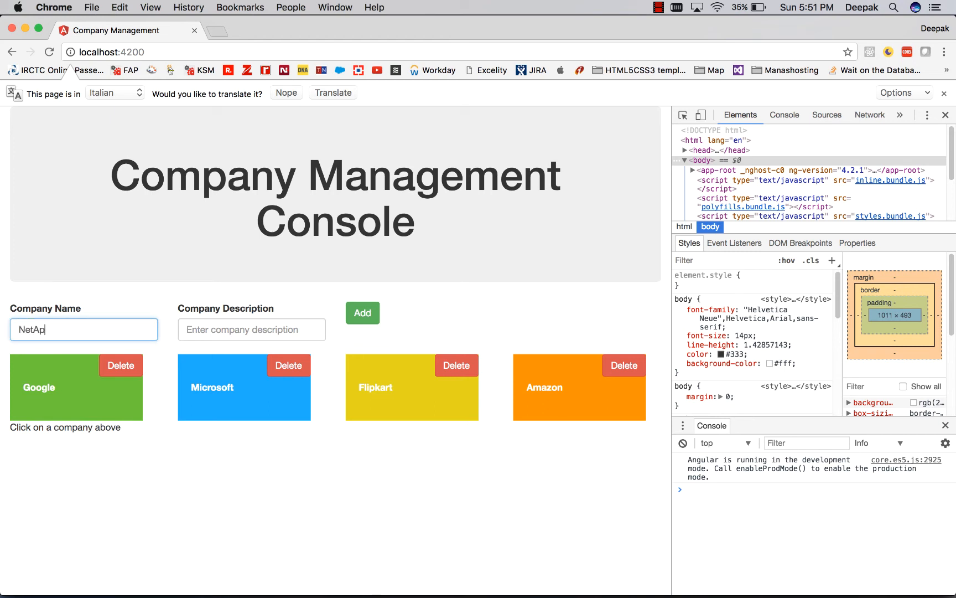
text(Storage)
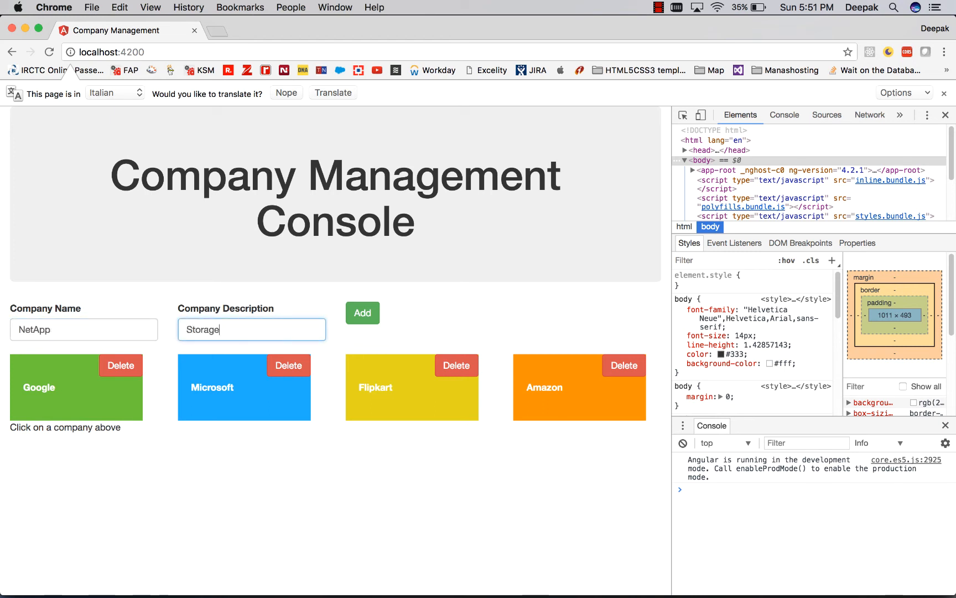
click(362, 312)
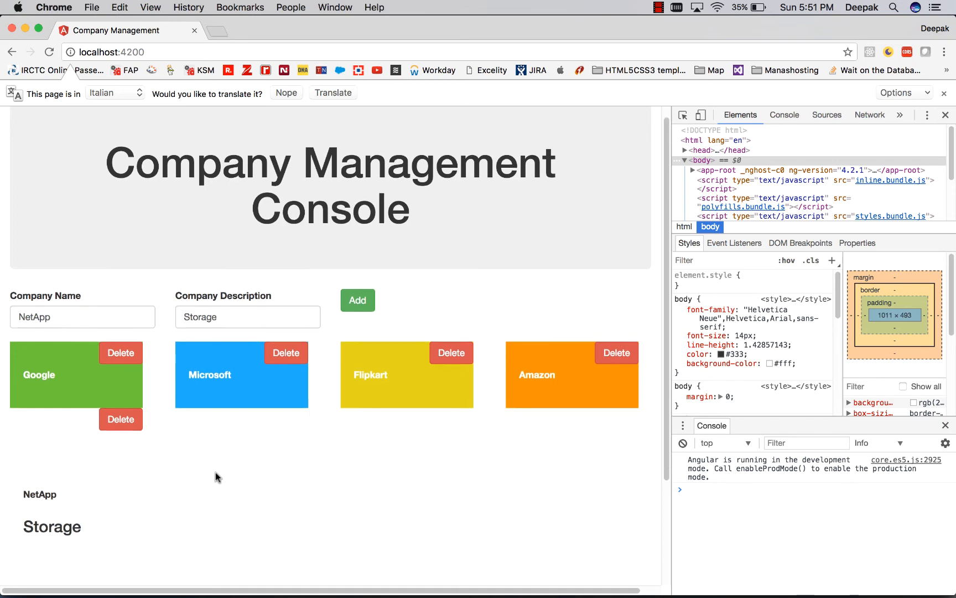
scroll(down, 3)
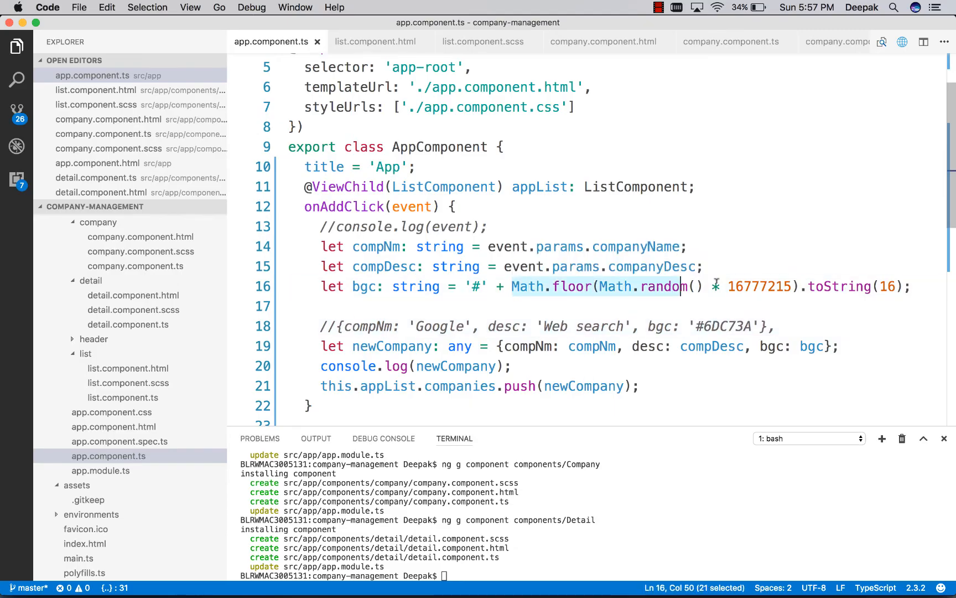
Select the Math.floor(Math.random() * 16777215).toString(16) colour expression in onAddClick
drag(679, 286, 901, 286)
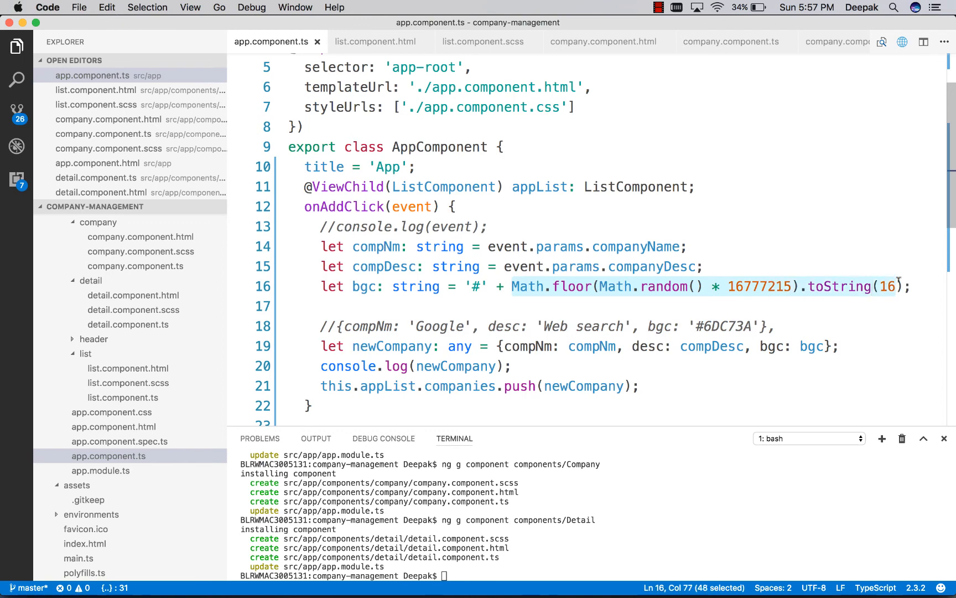
mouse_move(633, 295)
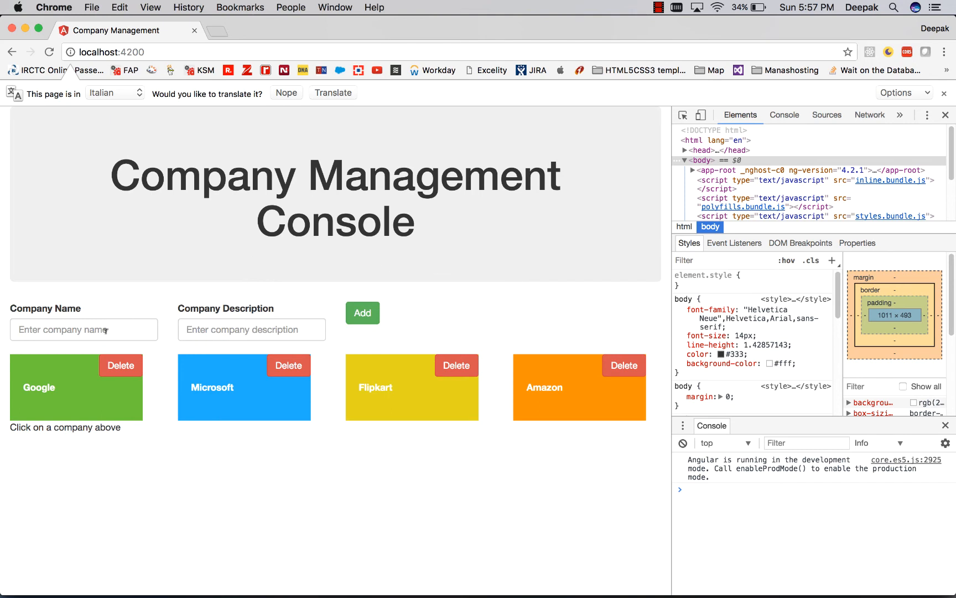
Add a company named NetApp with description Storage
text(Ne)
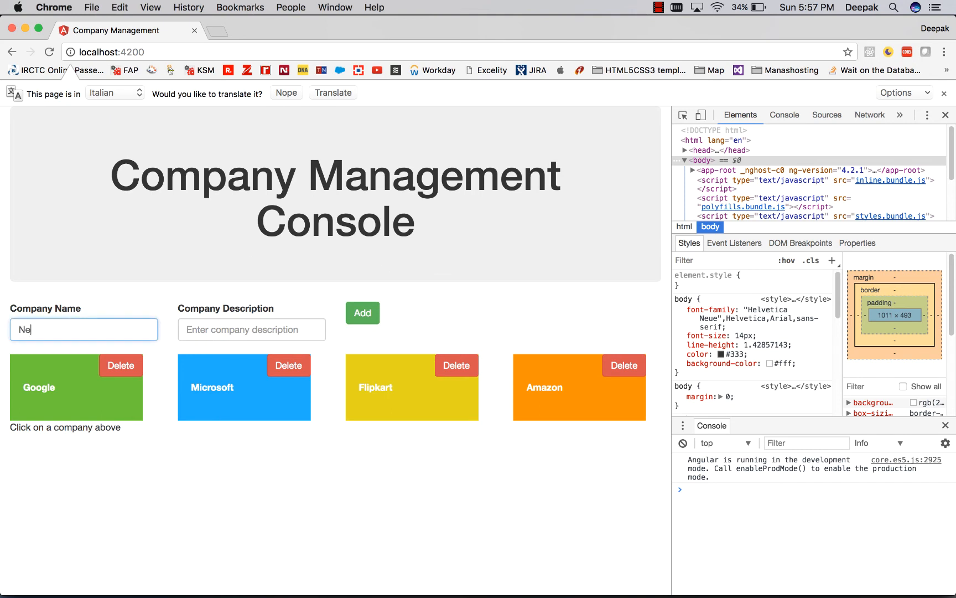
text(Storage)
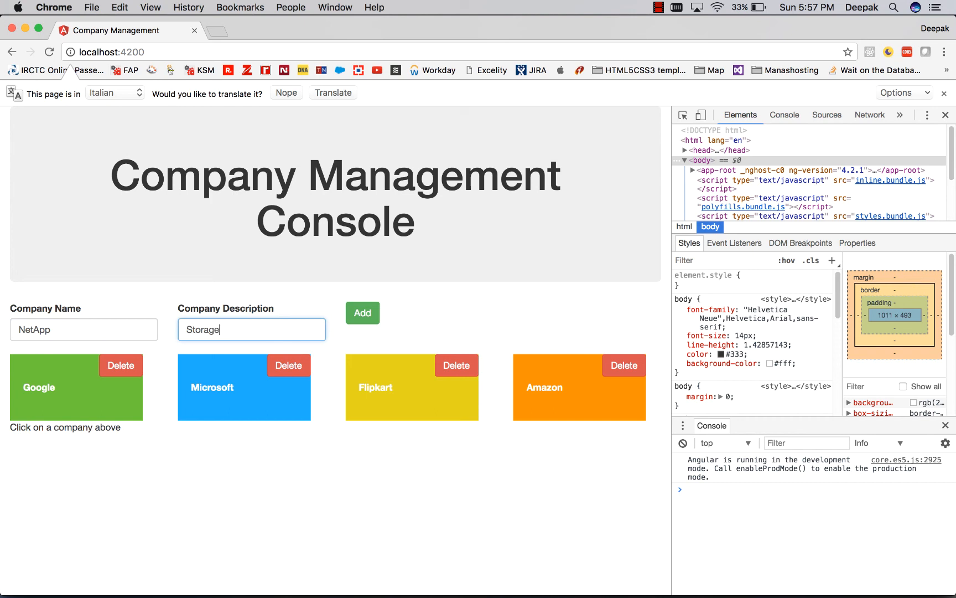
click(363, 313)
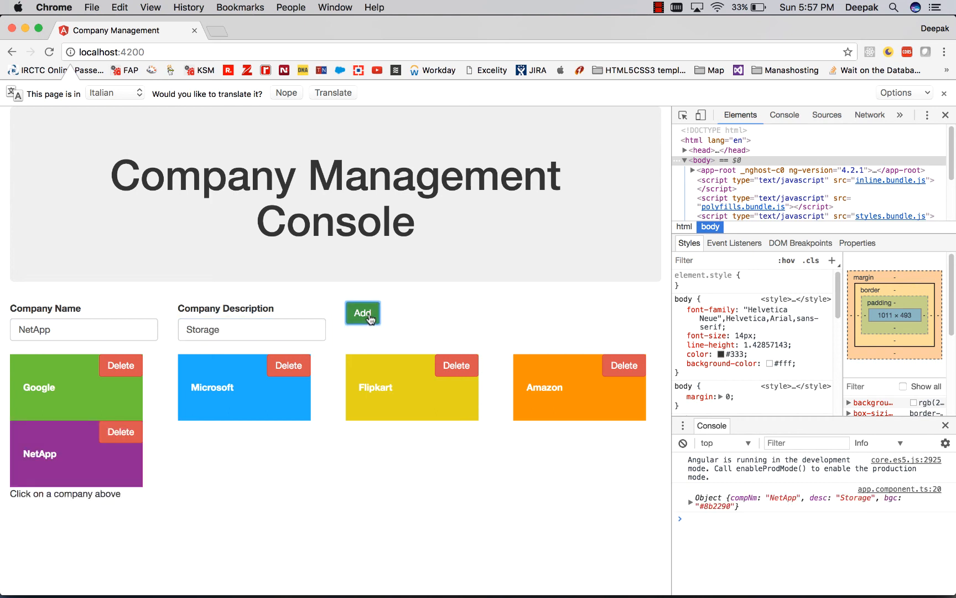
mouse_move(244, 486)
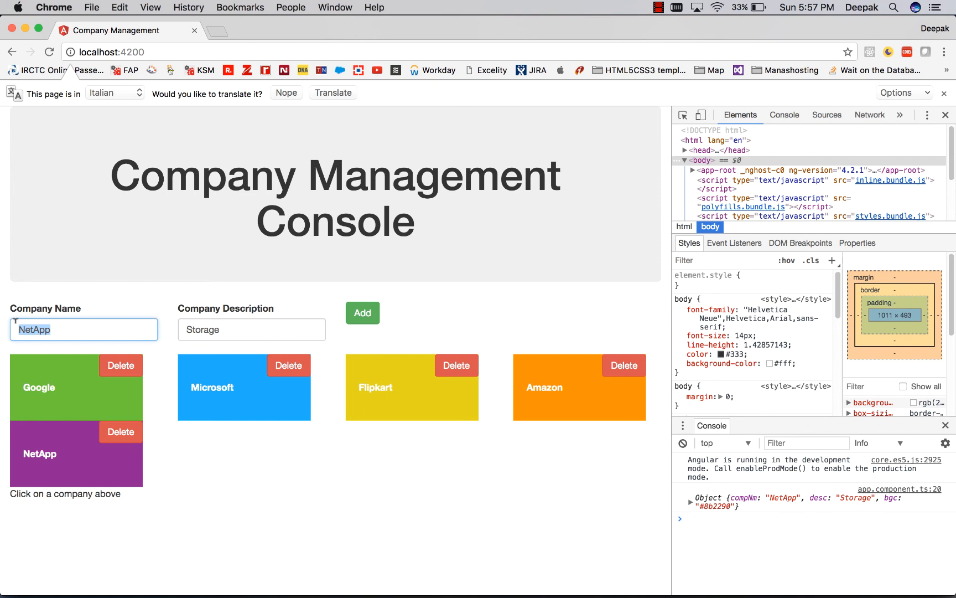
Add Infosys with the description 'IT services' to the company list
text(Infosys)
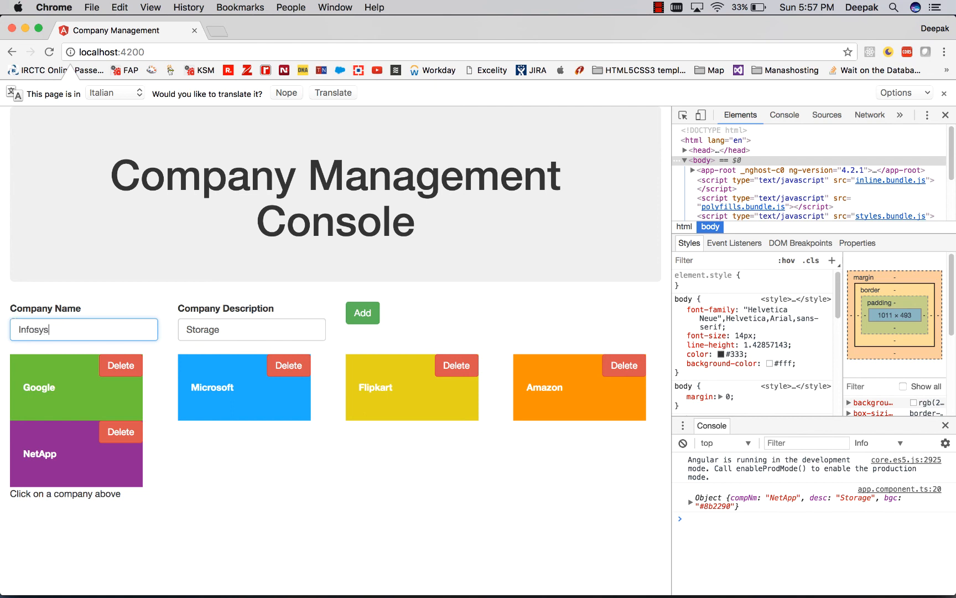
click(251, 330)
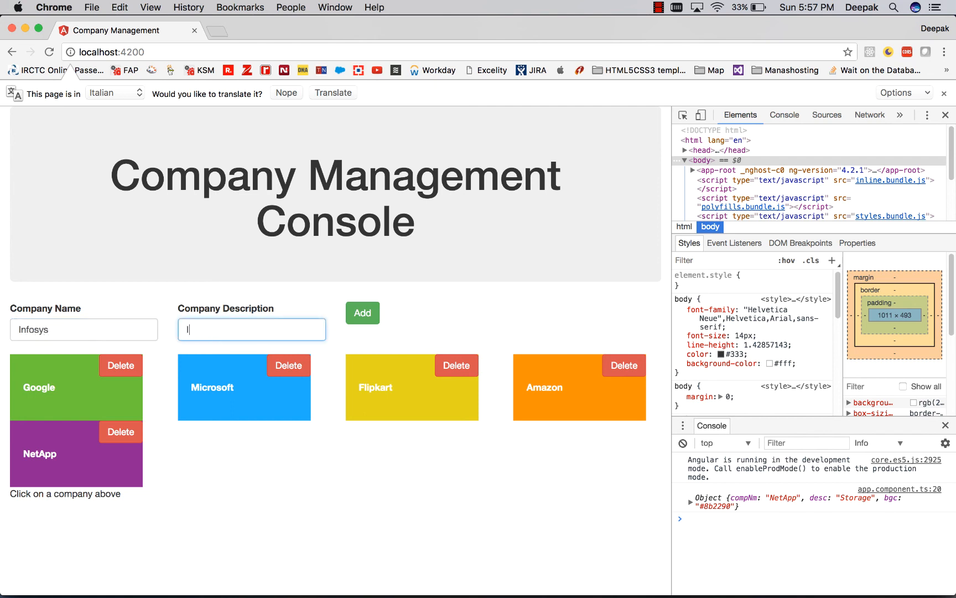
text(IT services)
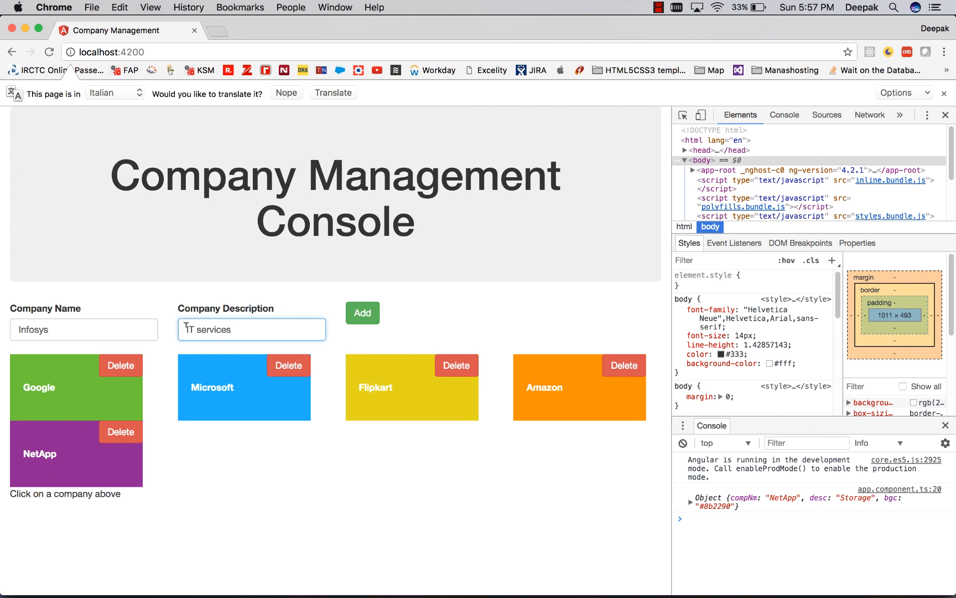
click(362, 313)
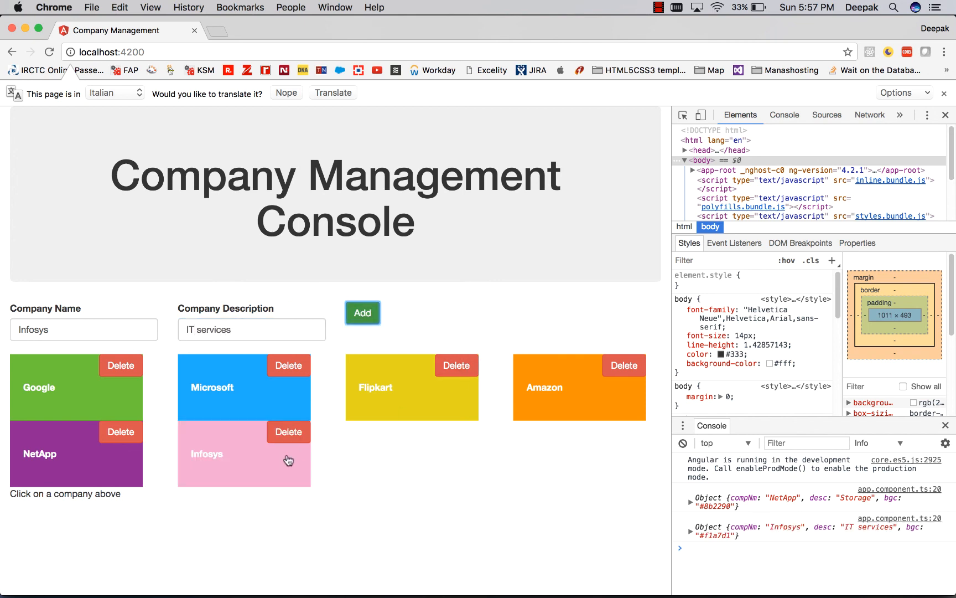
mouse_move(227, 453)
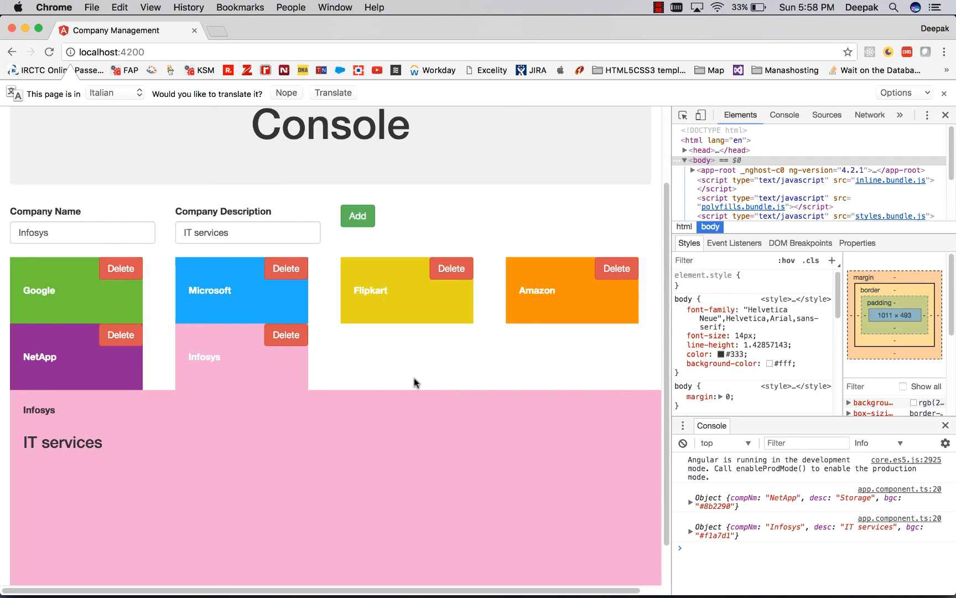
mouse_move(456, 235)
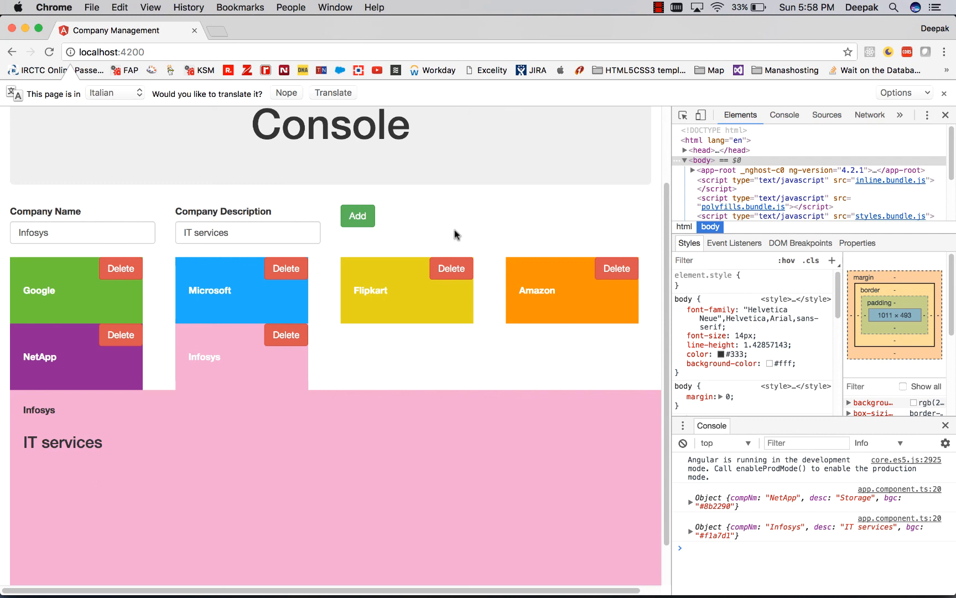